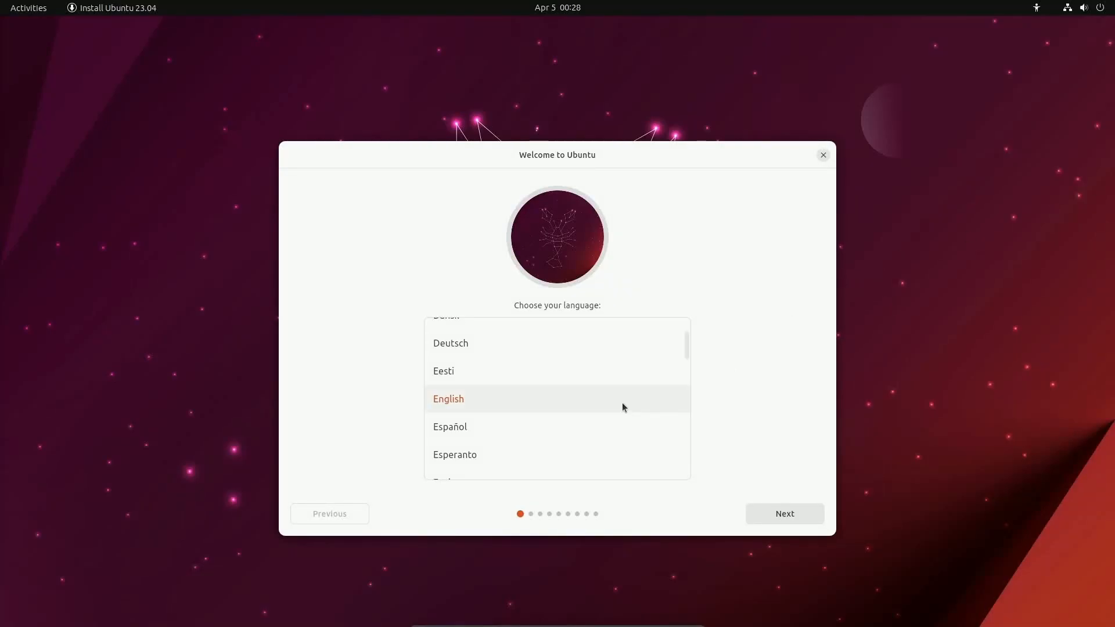
mouse_move(715, 433)
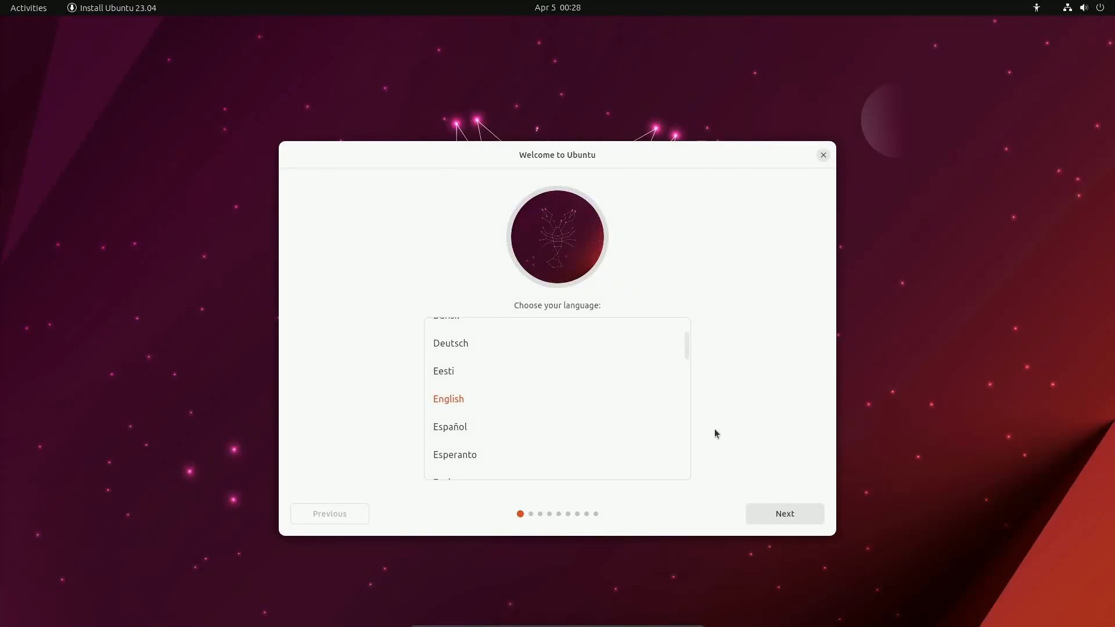
mouse_move(763, 415)
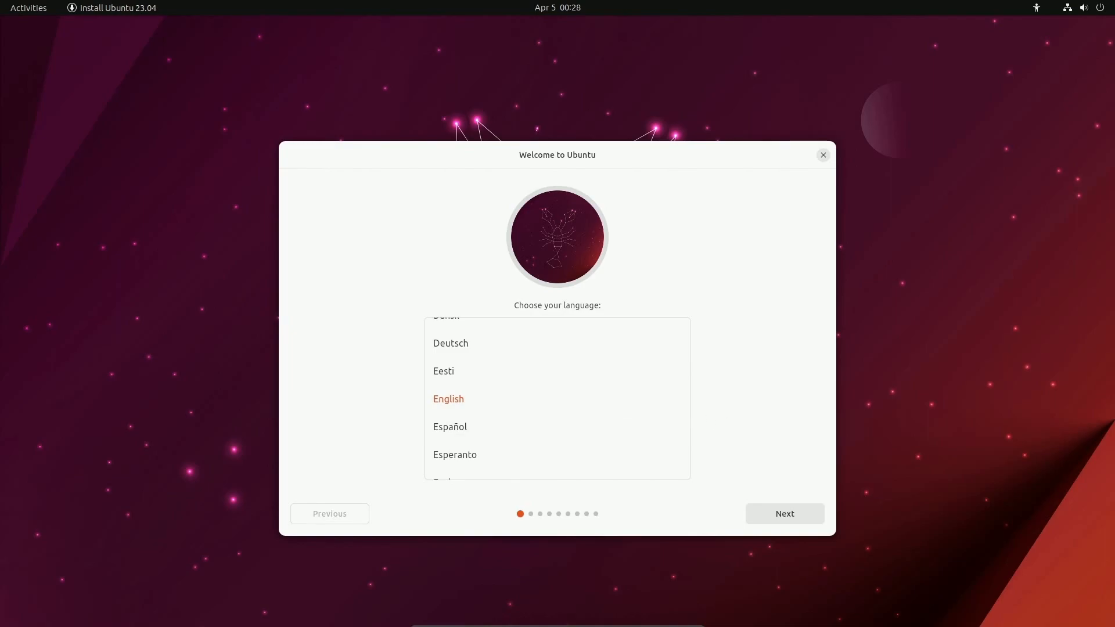
mouse_move(757, 347)
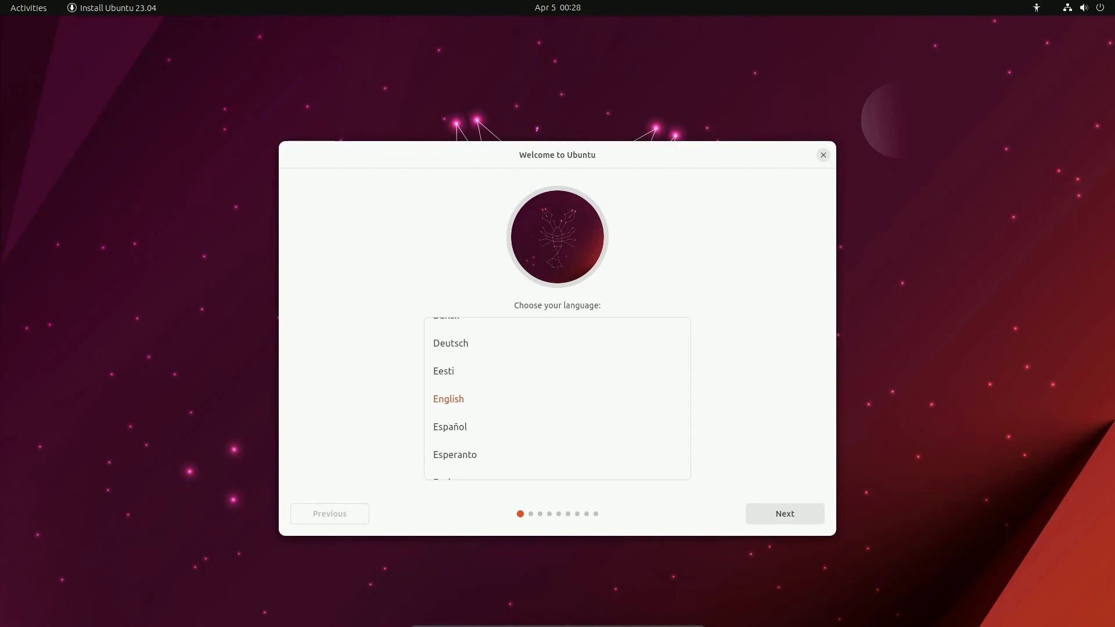
mouse_move(793, 434)
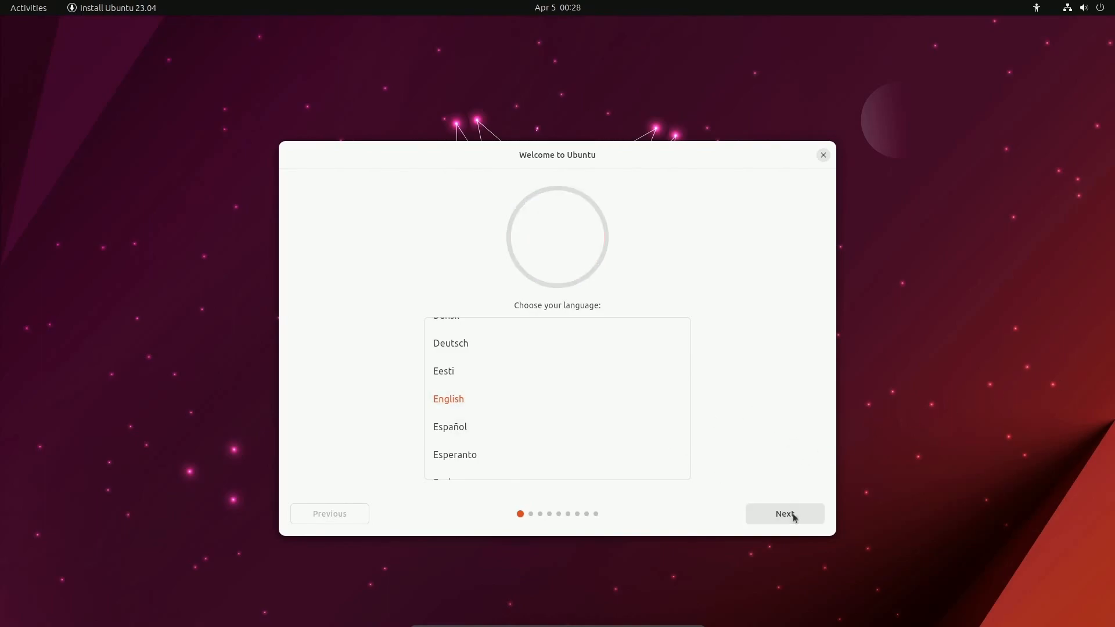
Step: Keep English, choose Install Ubuntu, use the wired connection and Normal installation
left_click(783, 514)
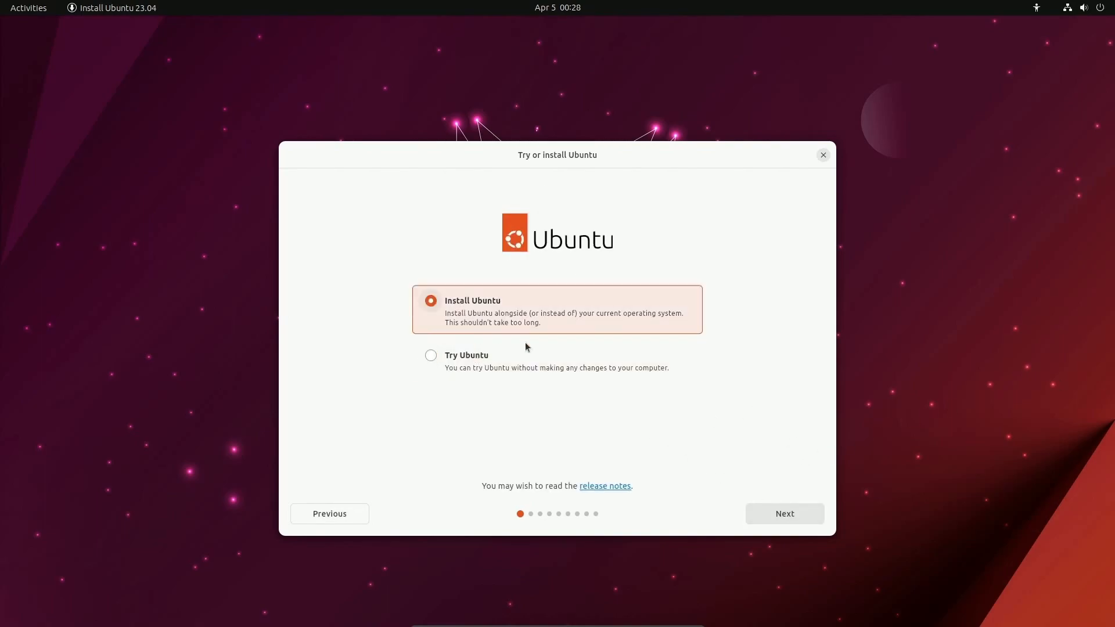
left_click(783, 513)
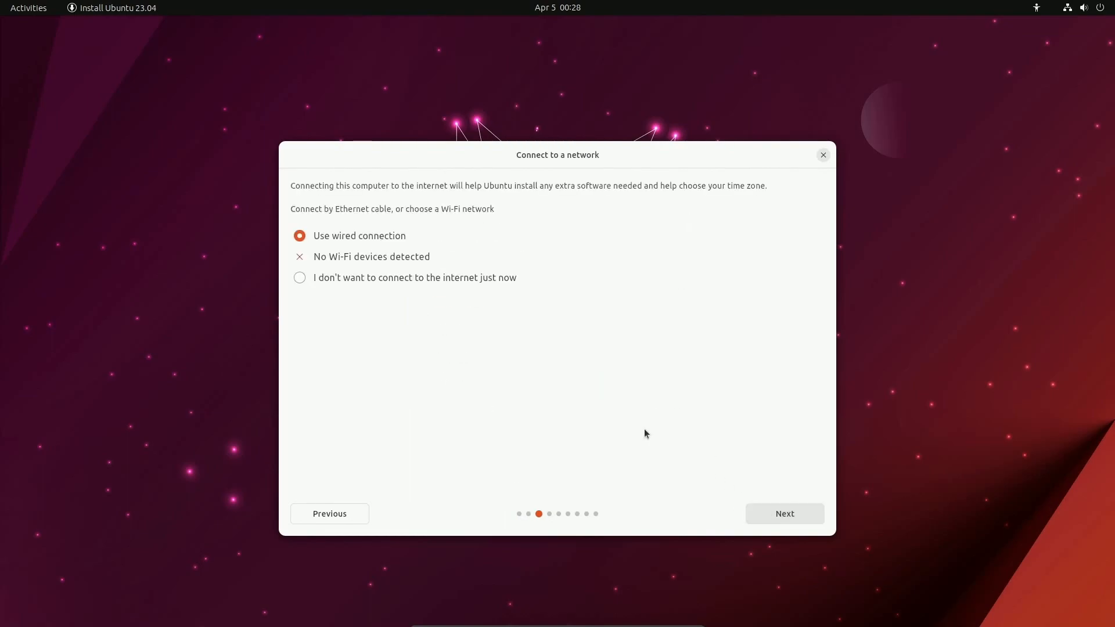
mouse_move(536, 382)
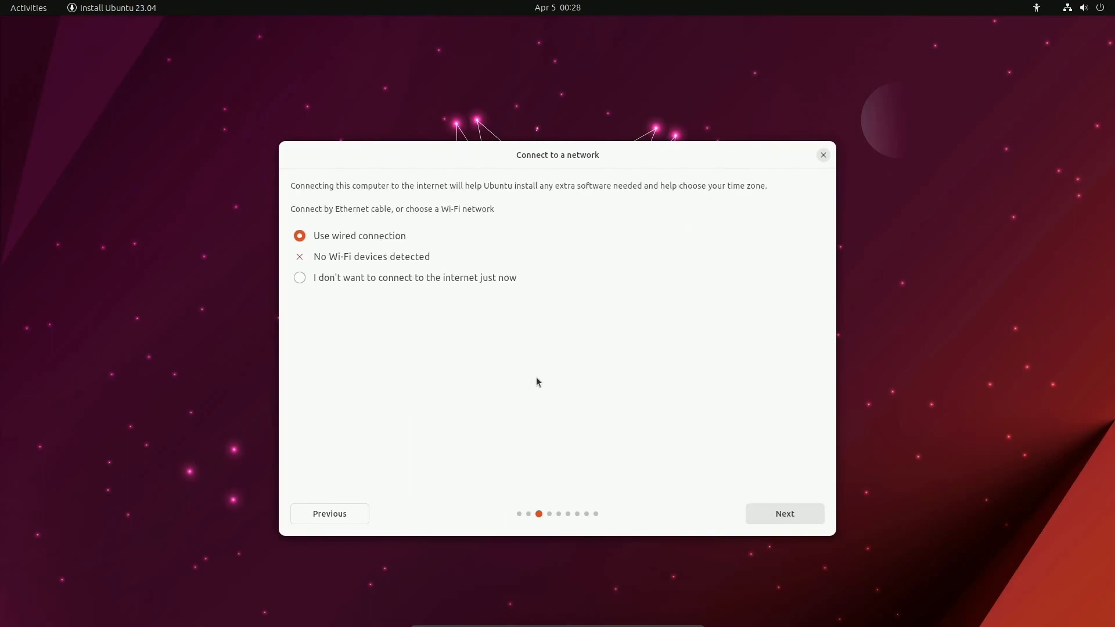
mouse_move(362, 349)
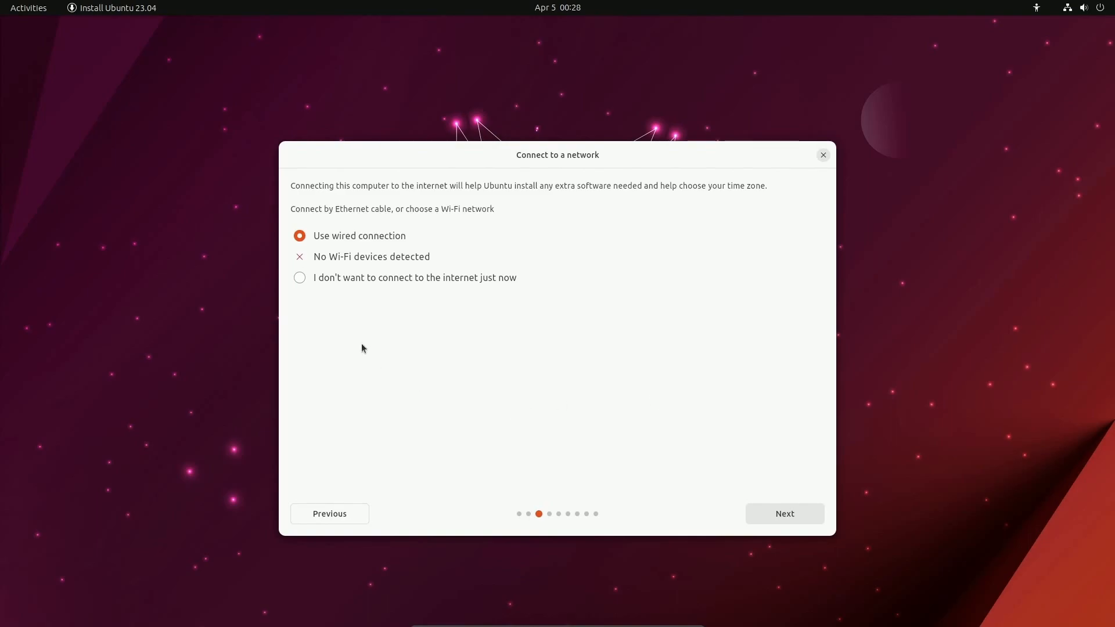
mouse_move(618, 343)
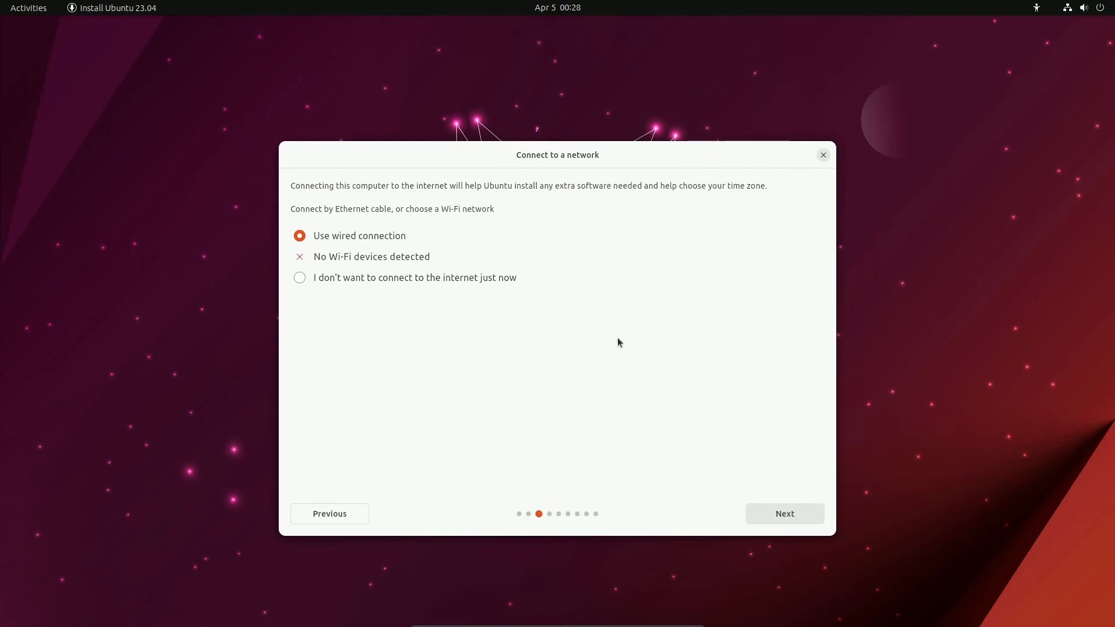
mouse_move(785, 514)
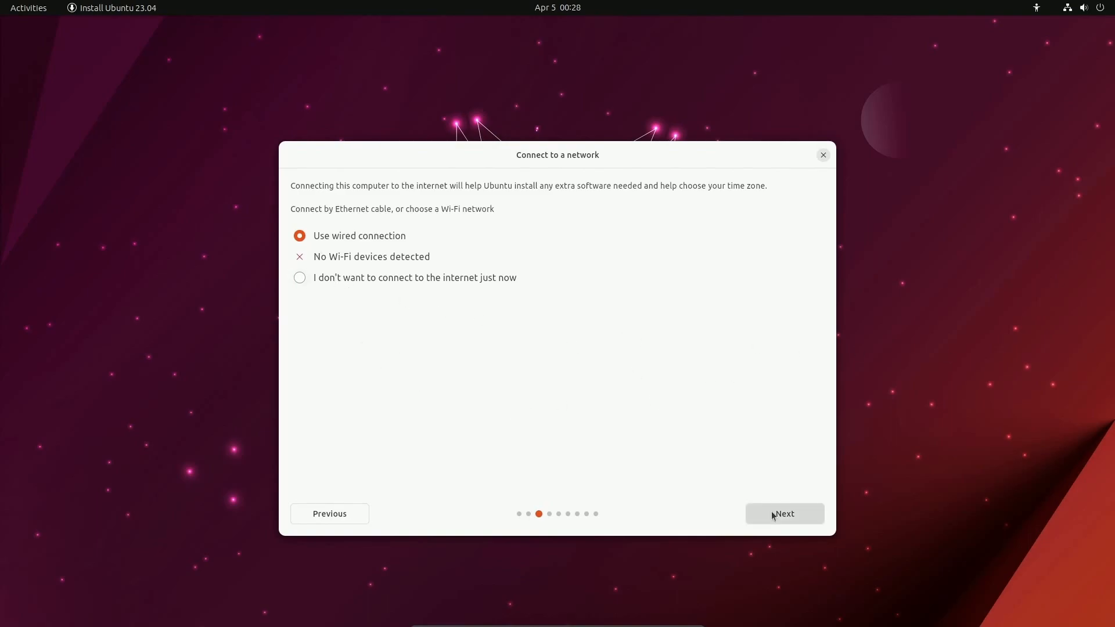
left_click(783, 513)
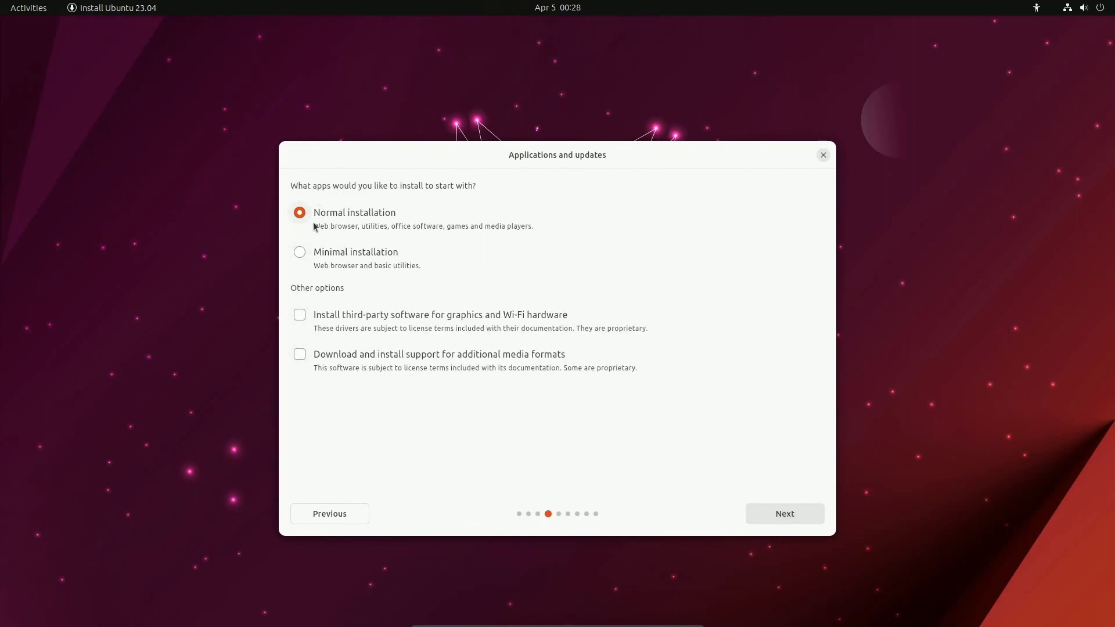
left_click(783, 513)
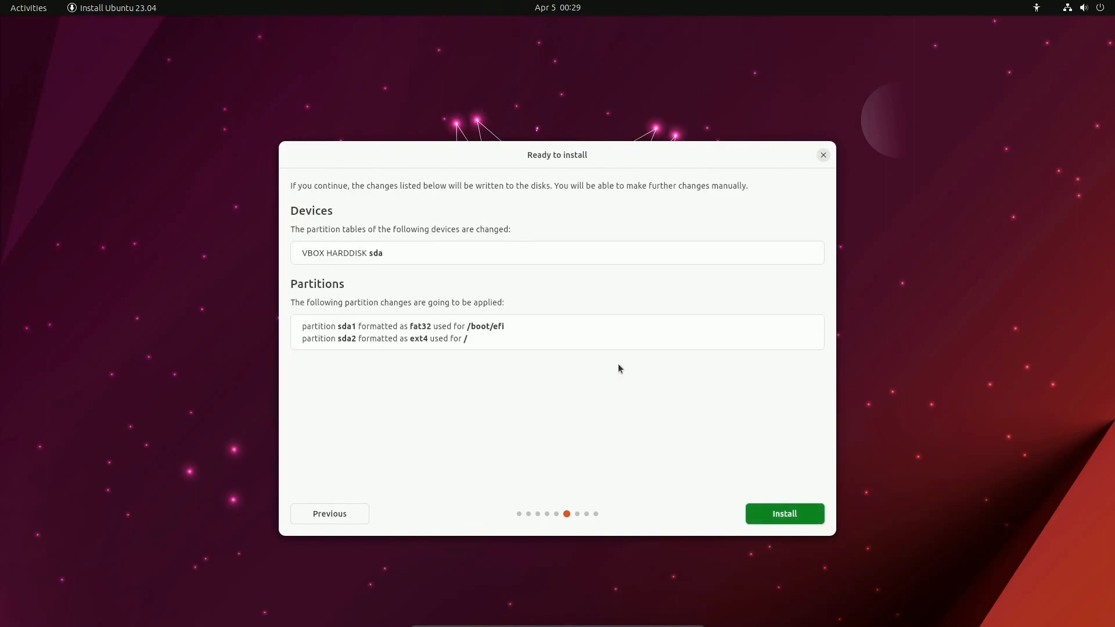
Step: Confirm the sda partition changes and select the Dark theme
left_click(329, 513)
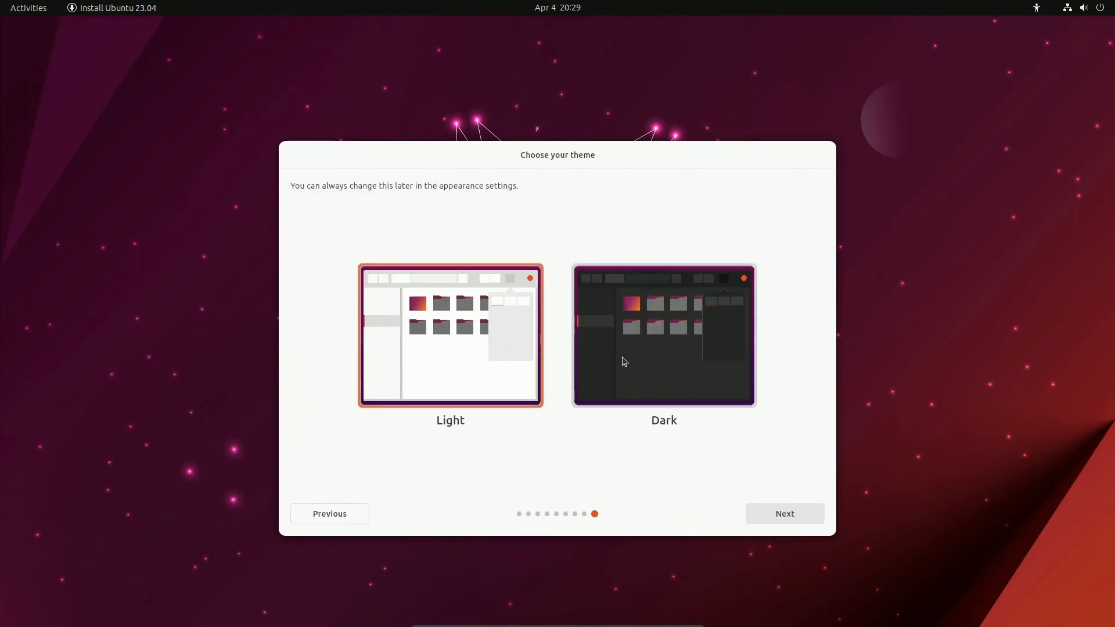
left_click(663, 336)
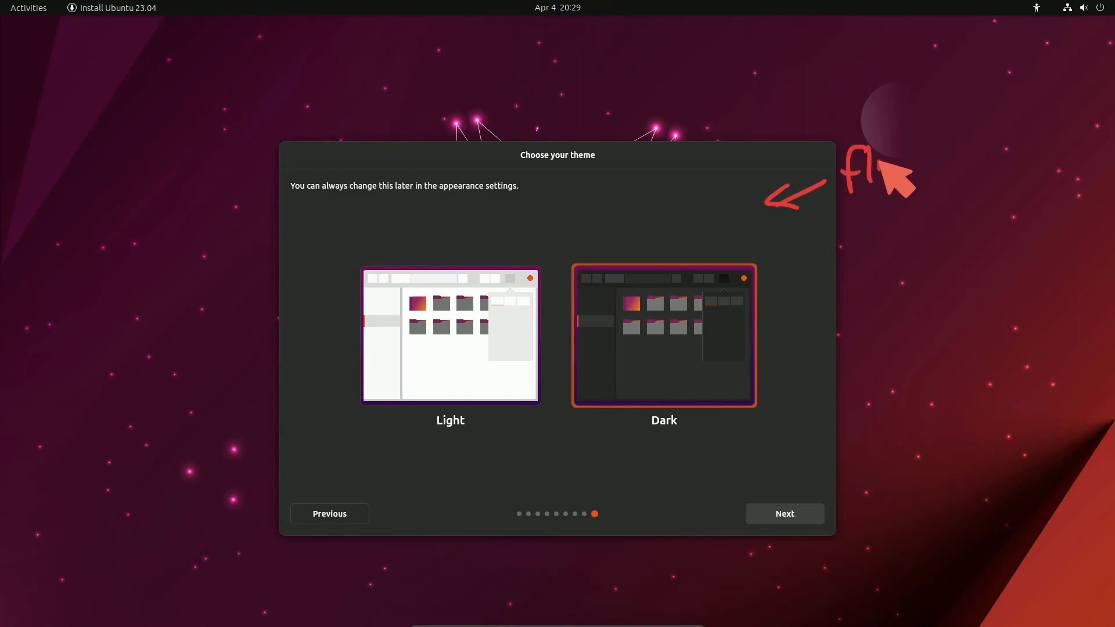
mouse_move(829, 291)
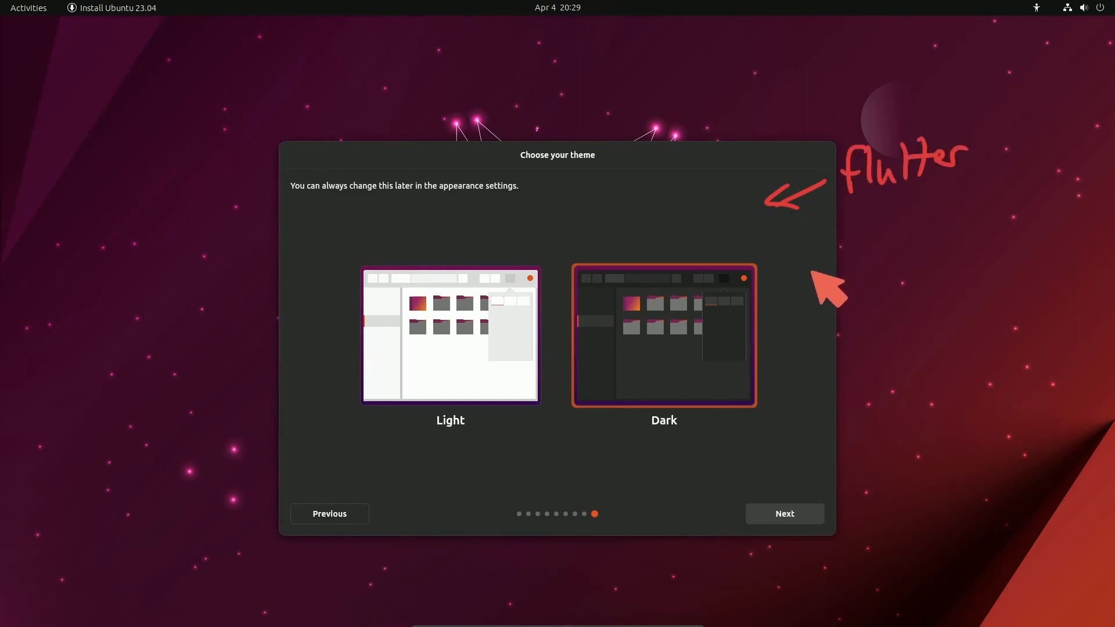
mouse_move(829, 291)
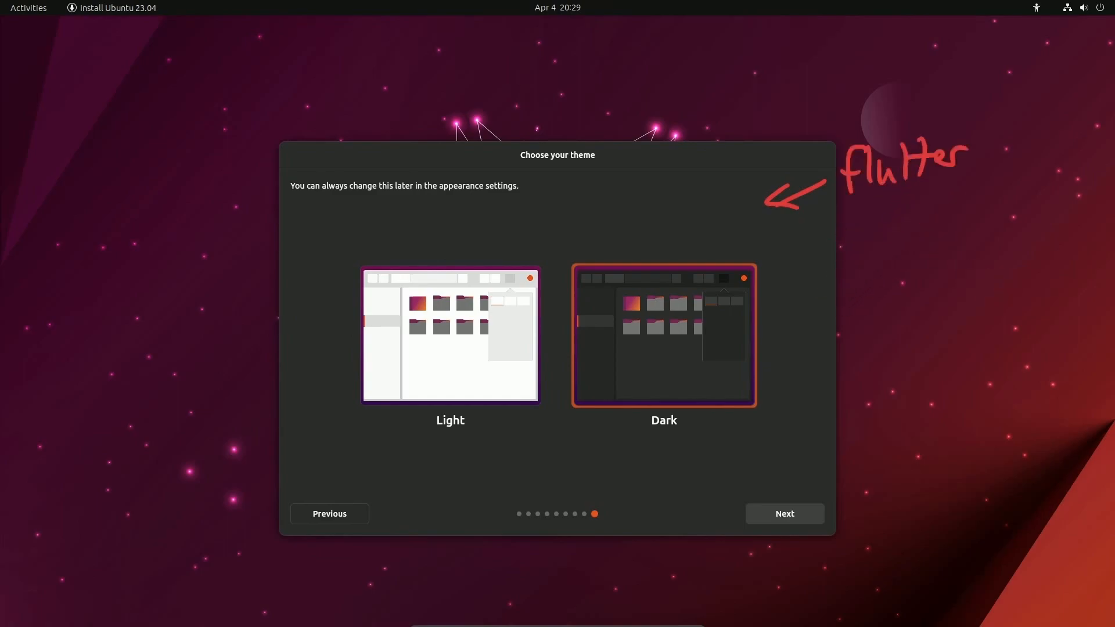
mouse_move(784, 514)
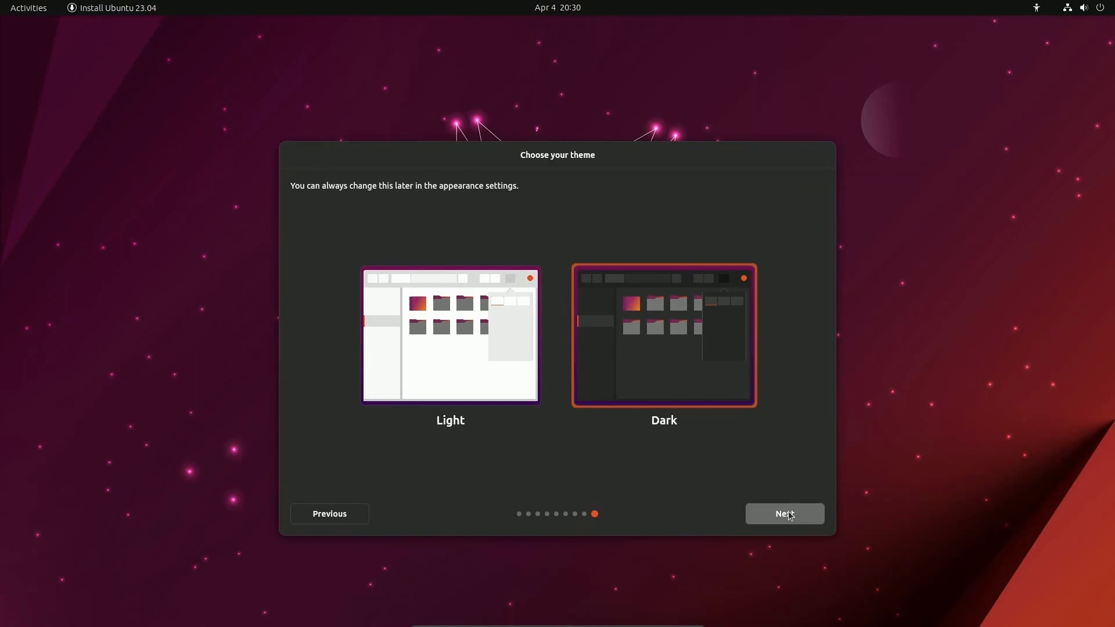
Step: Begin installation, show the install log, browse feature slides, then pause the slideshow
left_click(784, 514)
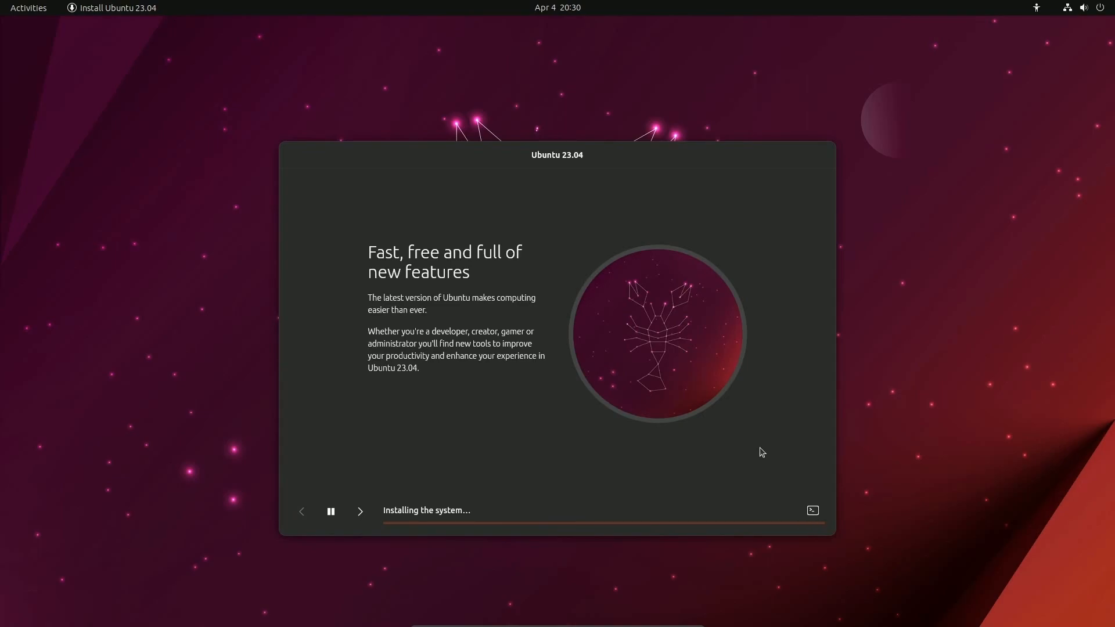
left_click(812, 510)
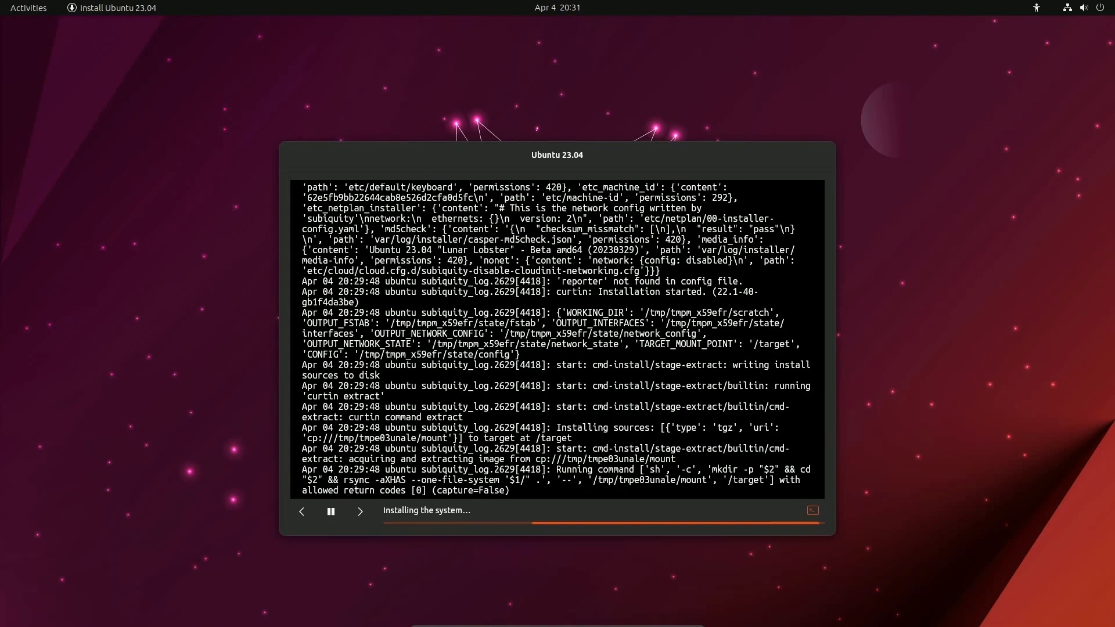
left_click(361, 511)
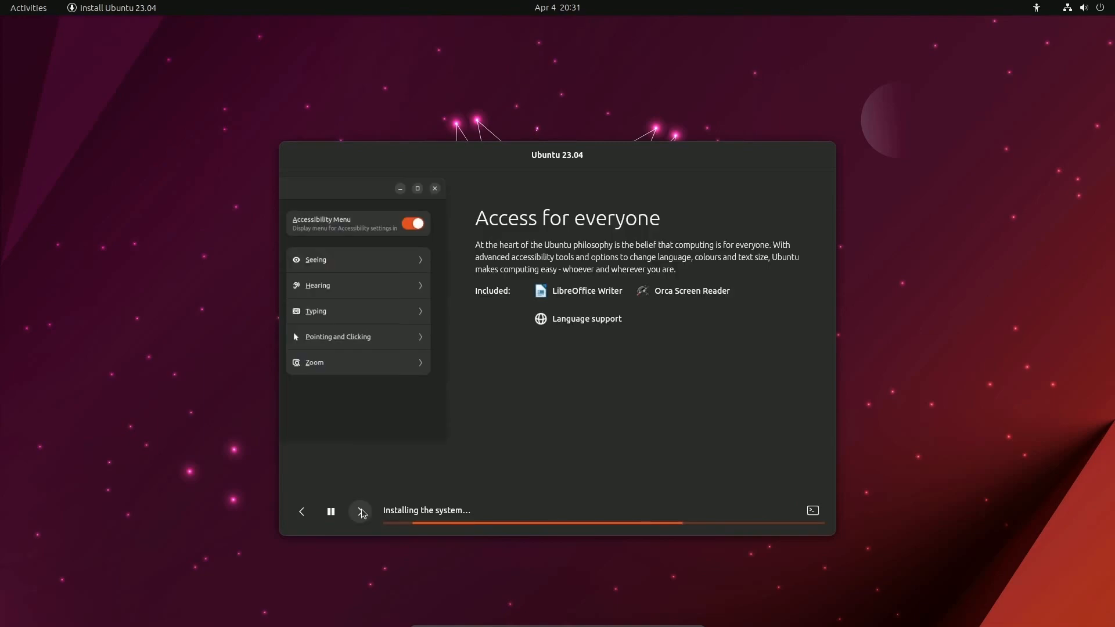
left_click(360, 511)
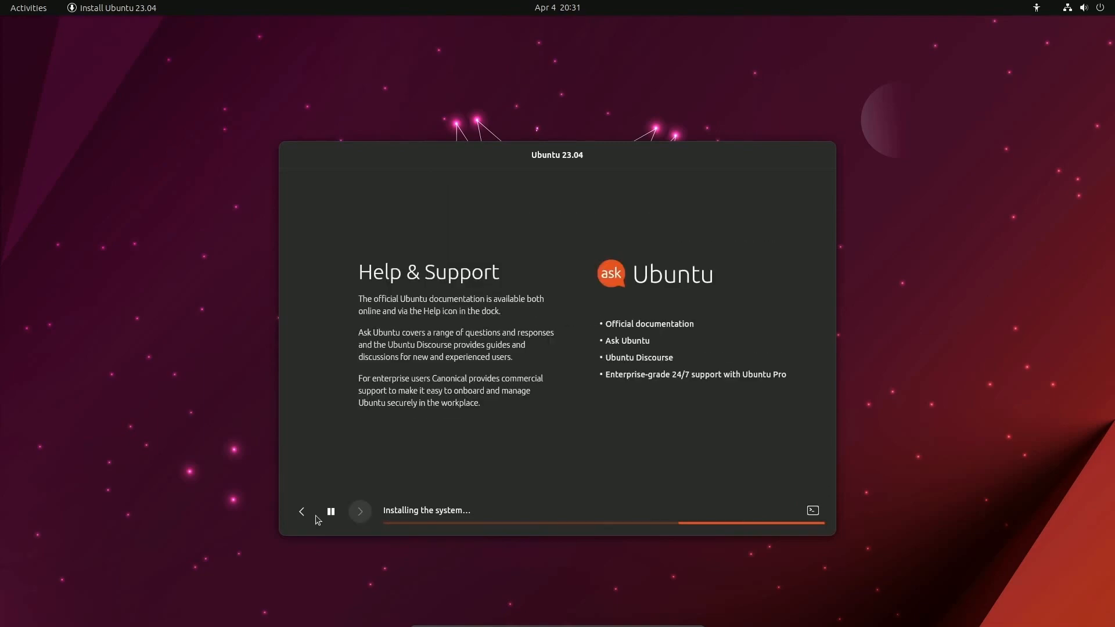
left_click(301, 511)
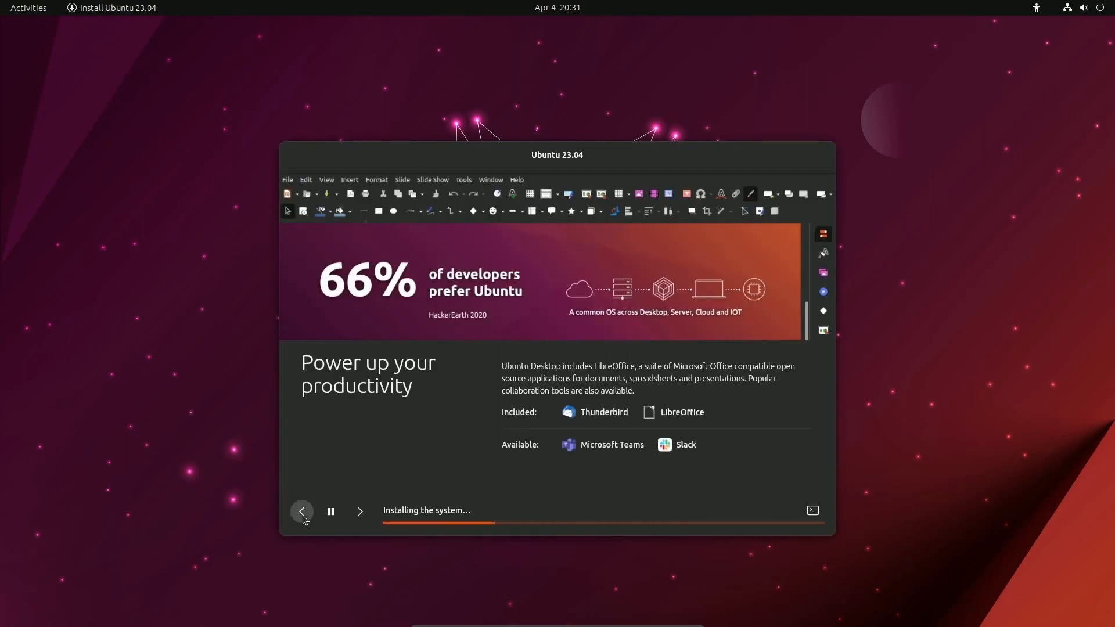
left_click(330, 512)
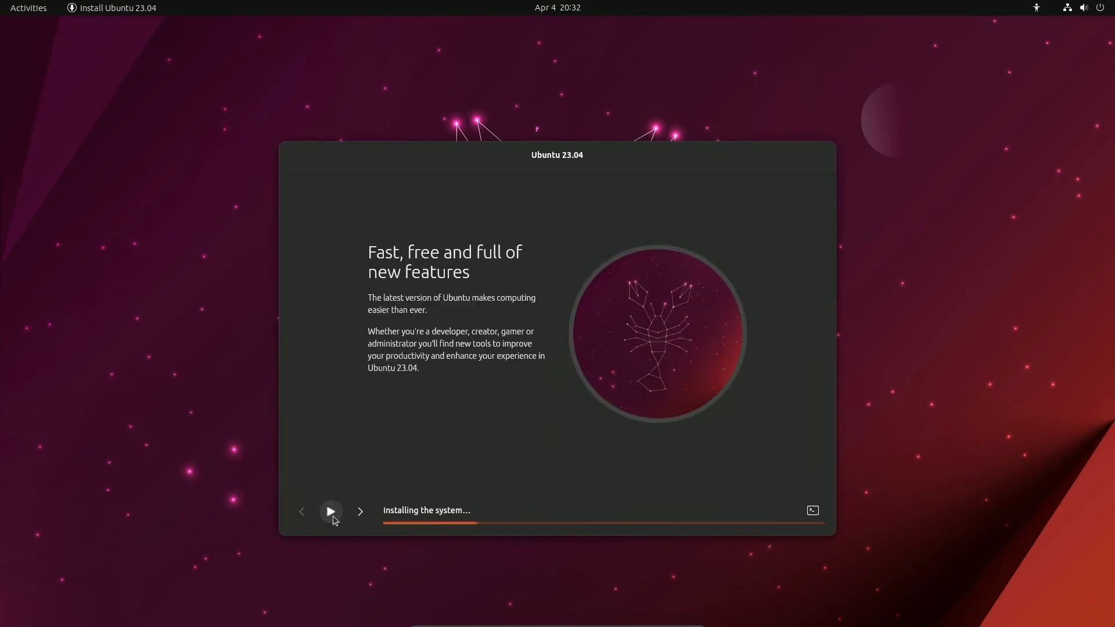
mouse_move(557, 326)
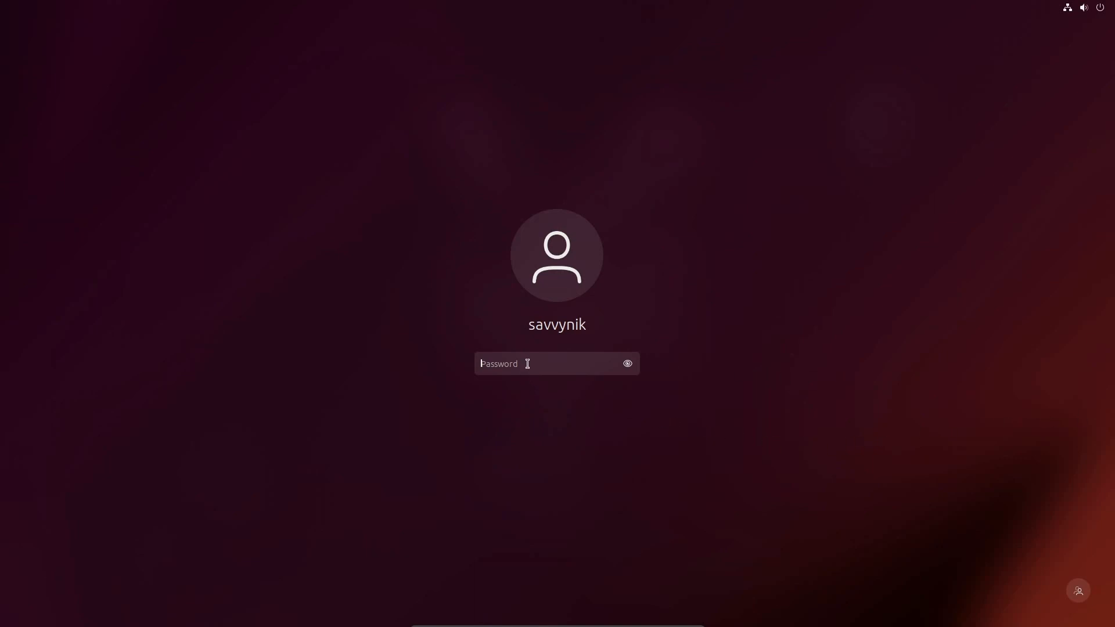
Step: Log in with the password and skip through the Welcome to Ubuntu pages
type("password")
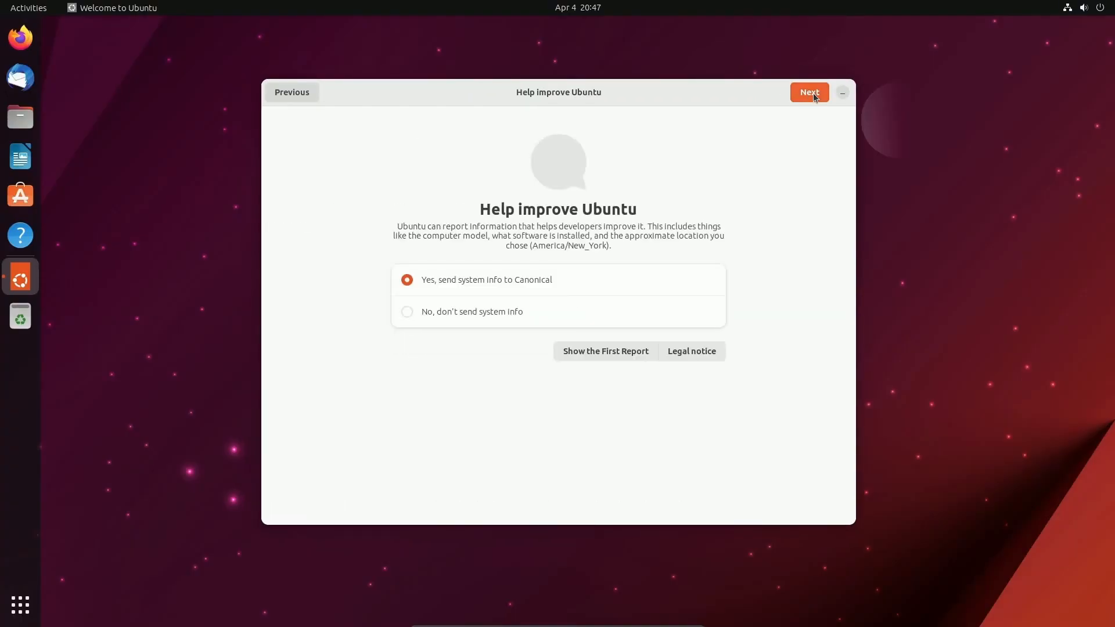
left_click(809, 92)
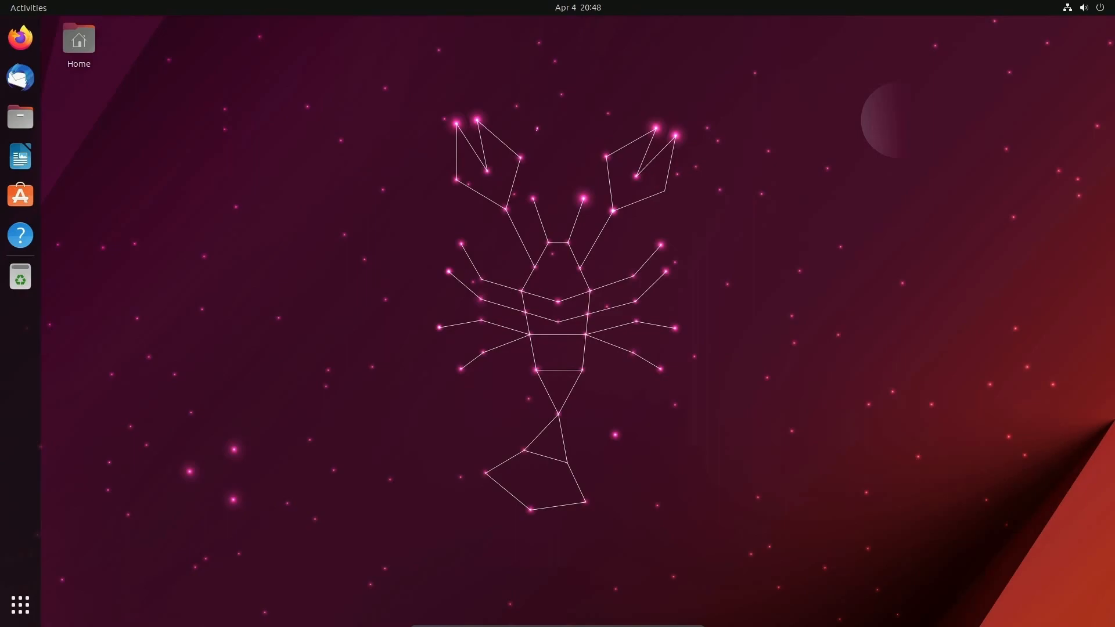
Step: Open quick settings, then expand and collapse the Wired Connections submenu
left_click(1084, 8)
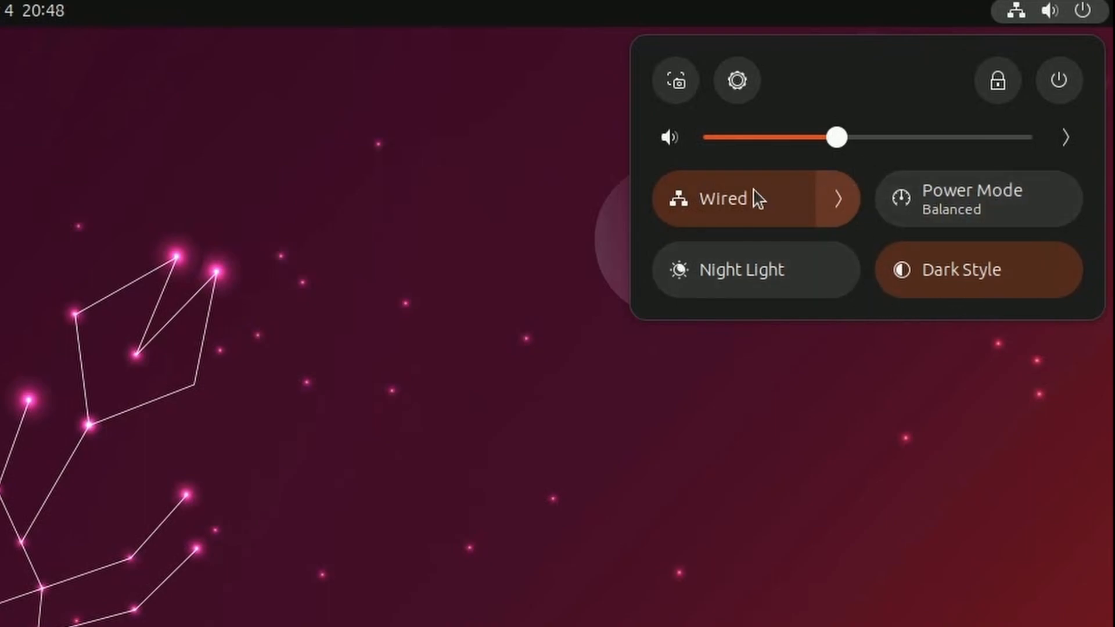
mouse_move(884, 174)
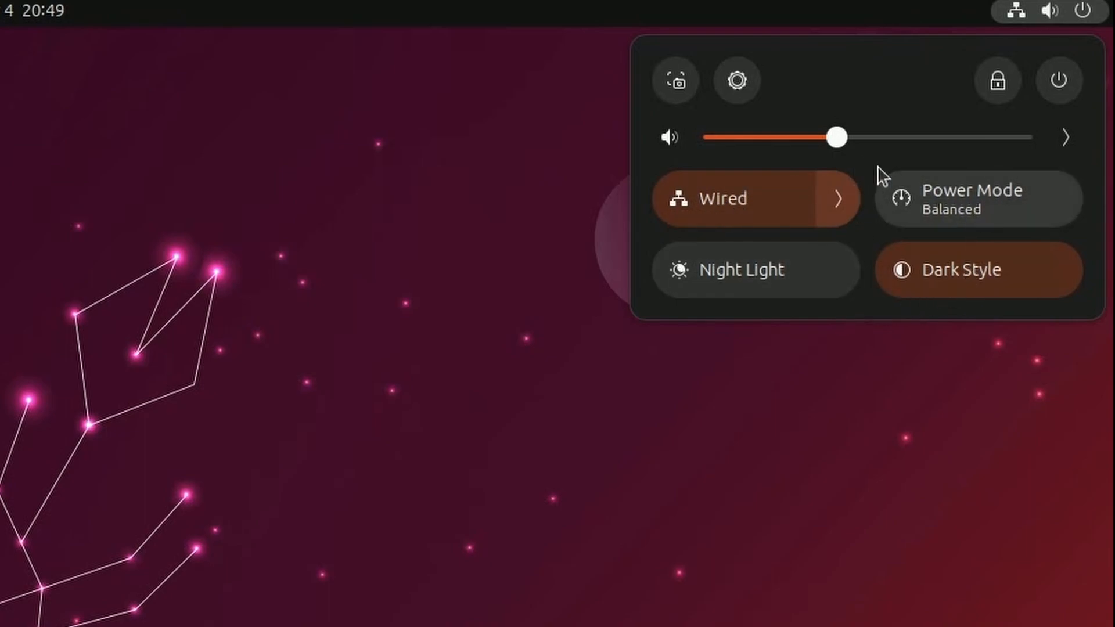
mouse_move(685, 235)
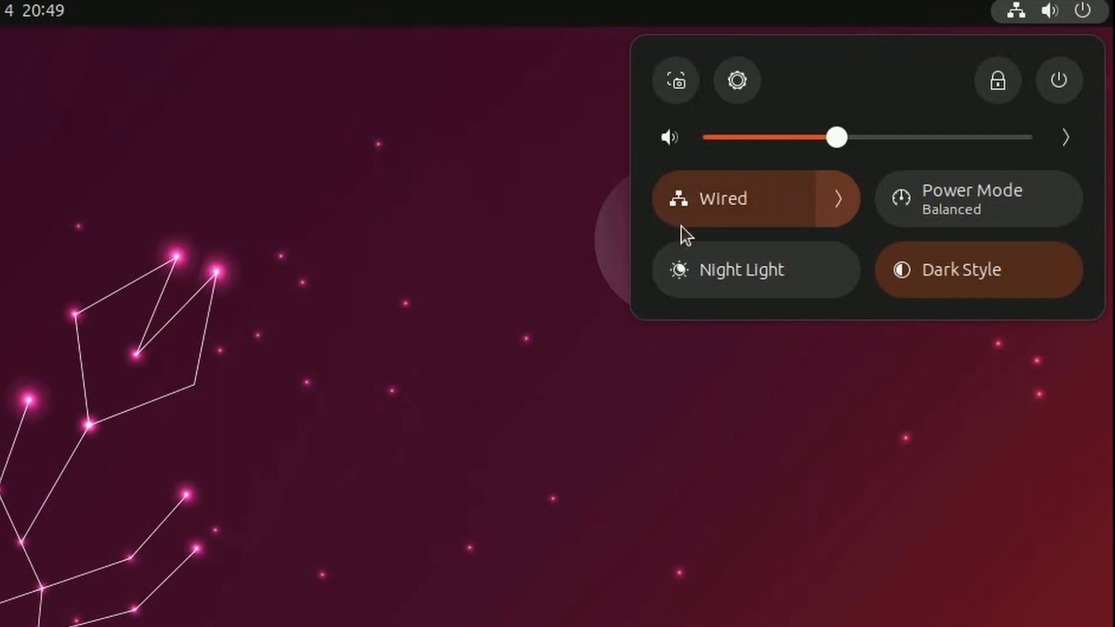
mouse_move(961, 221)
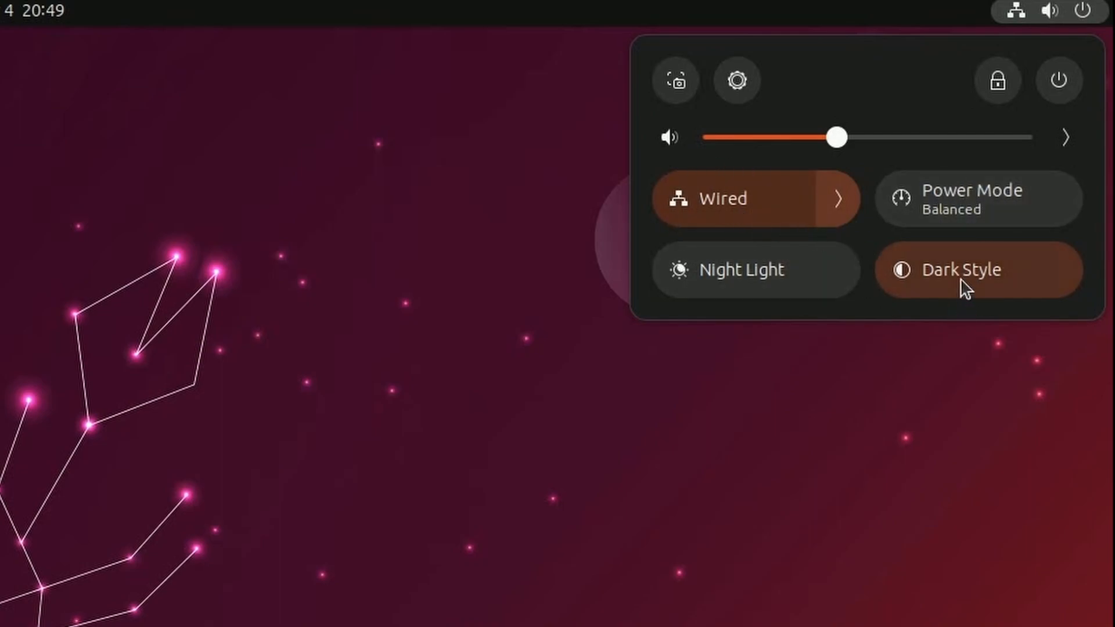
mouse_move(757, 269)
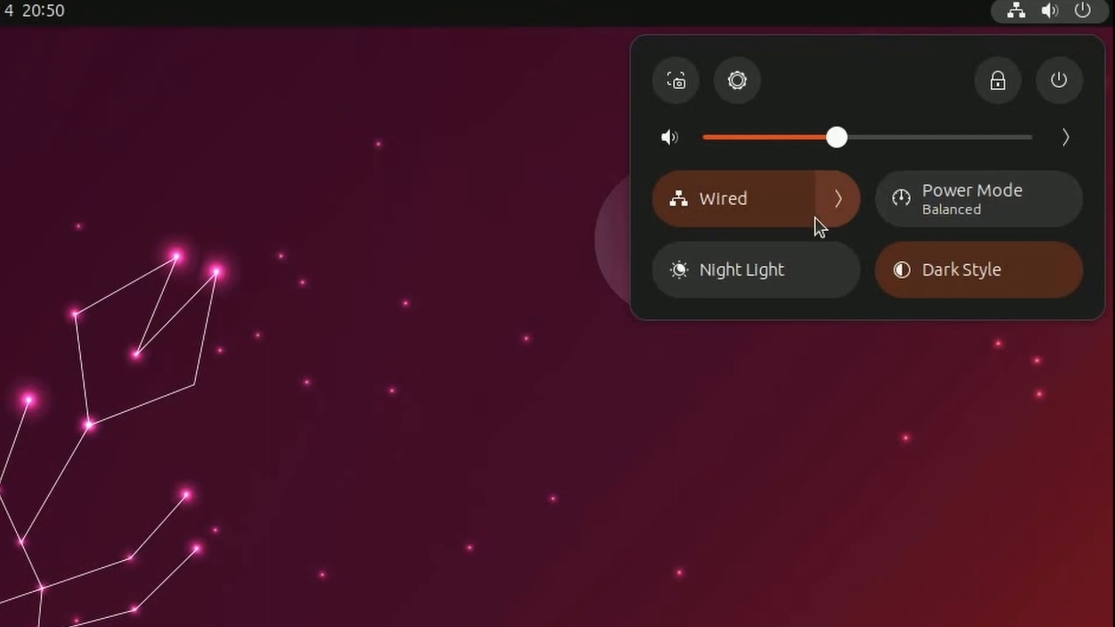
mouse_move(806, 279)
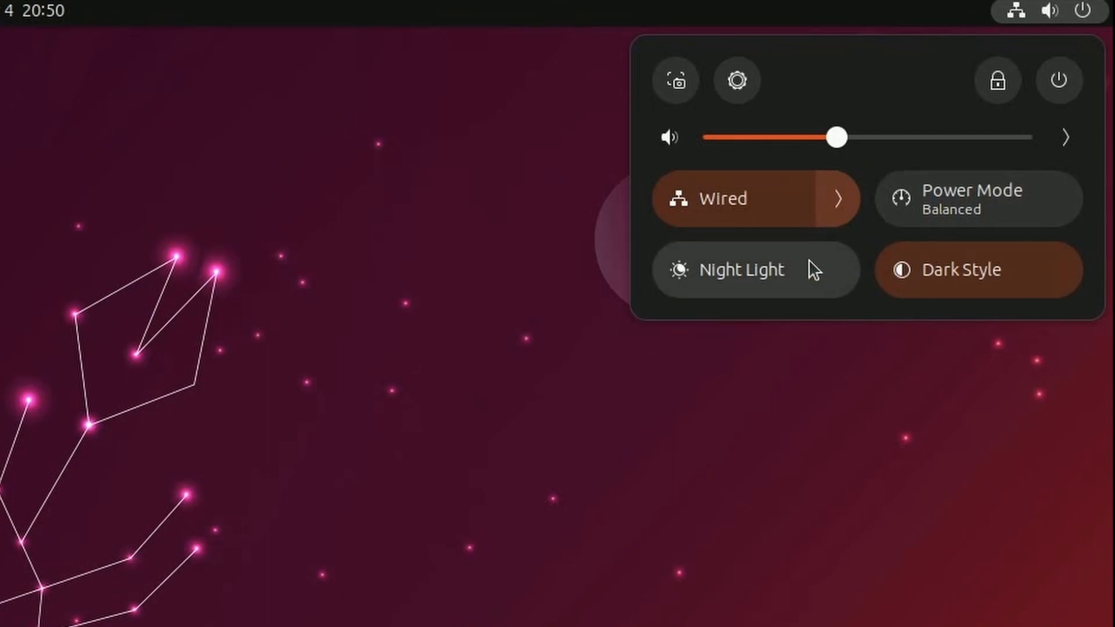
left_click(757, 199)
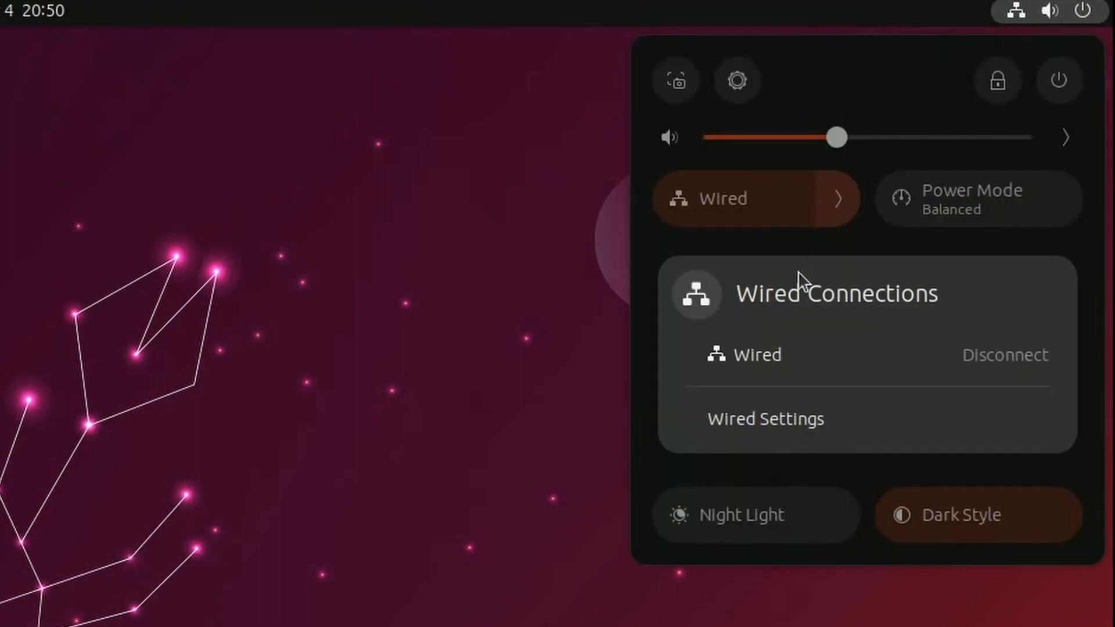
mouse_move(848, 401)
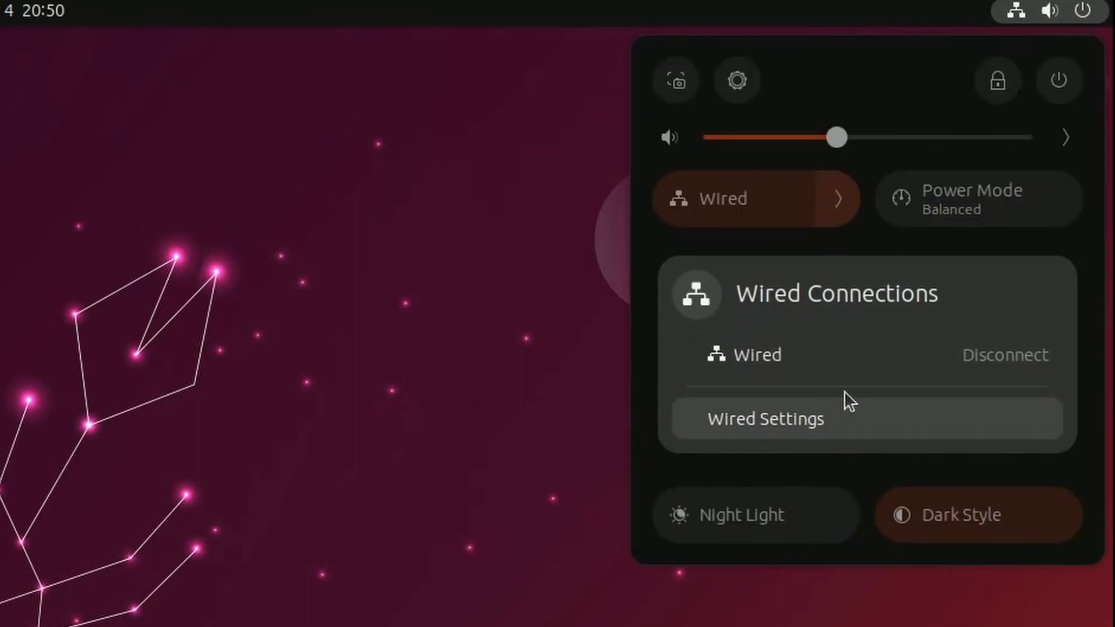
mouse_move(782, 329)
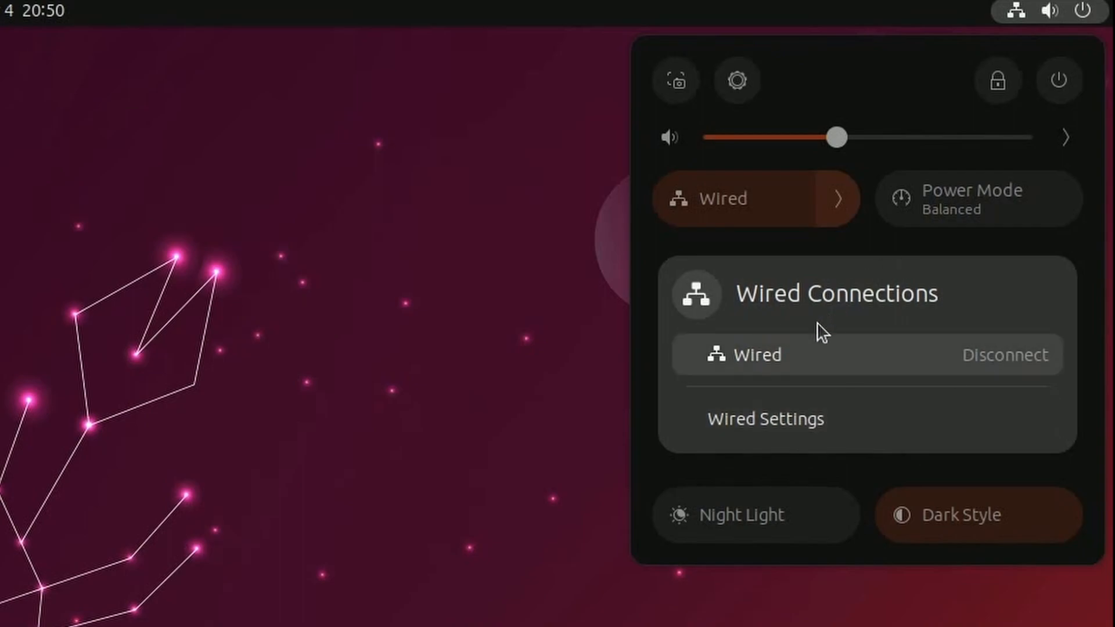
left_click(755, 198)
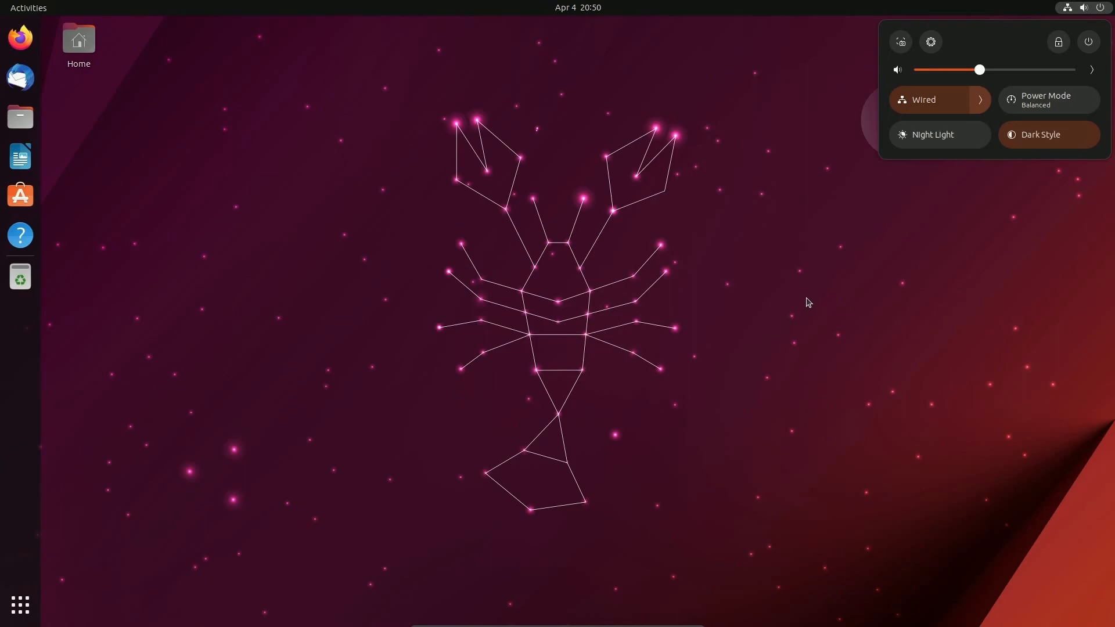
Step: Enable Expandable Folders in List View in the Files preferences
left_click(776, 301)
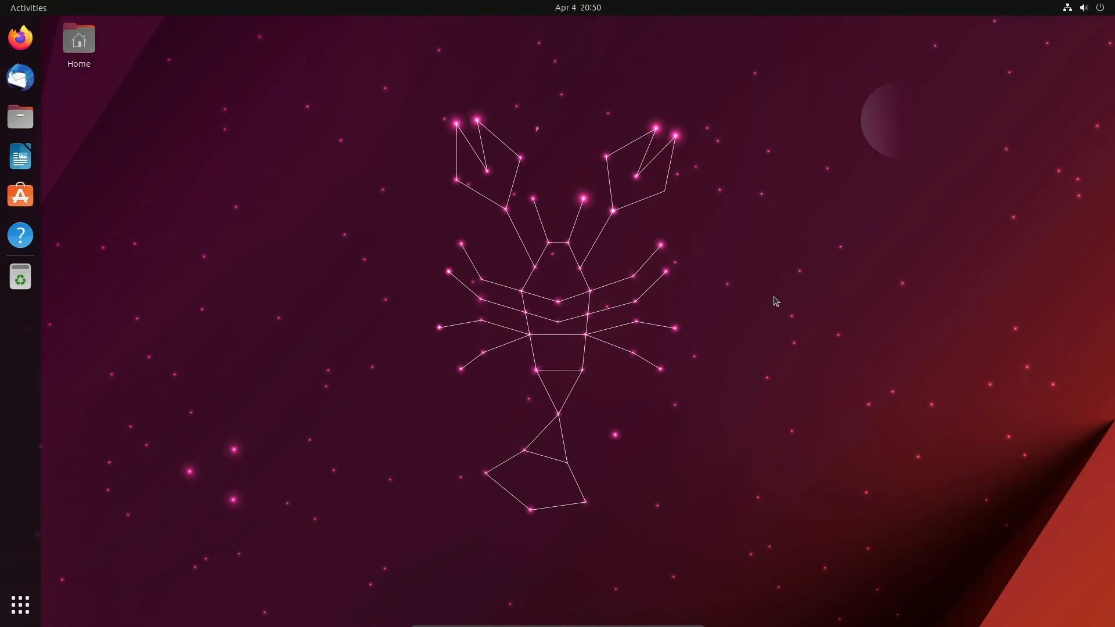
mouse_move(640, 286)
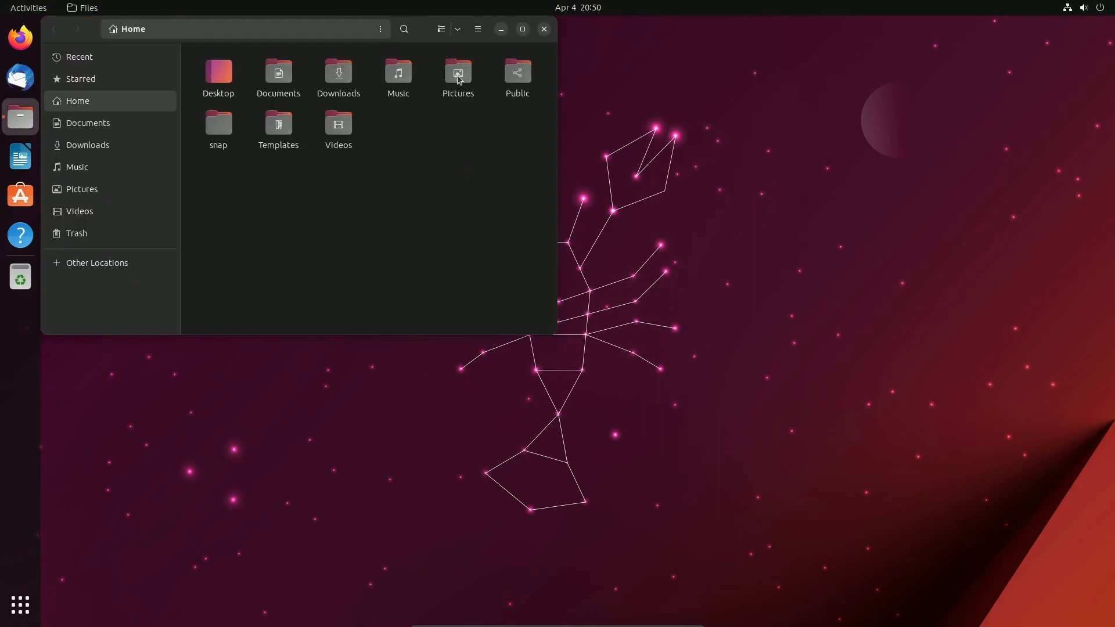
left_click_drag(245, 29, 397, 95)
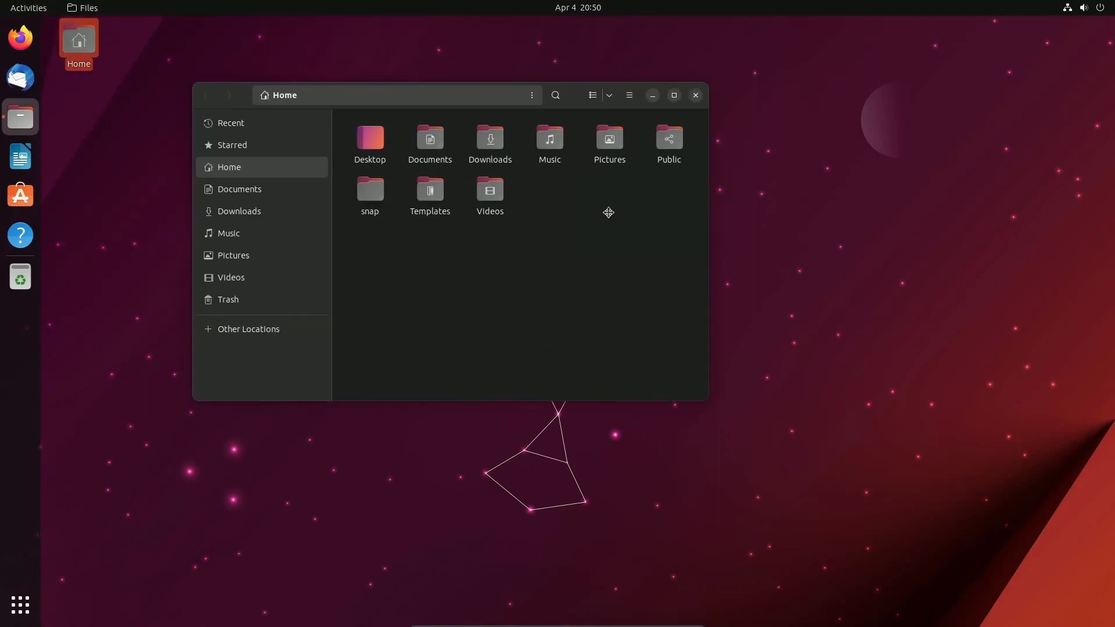
left_click(672, 94)
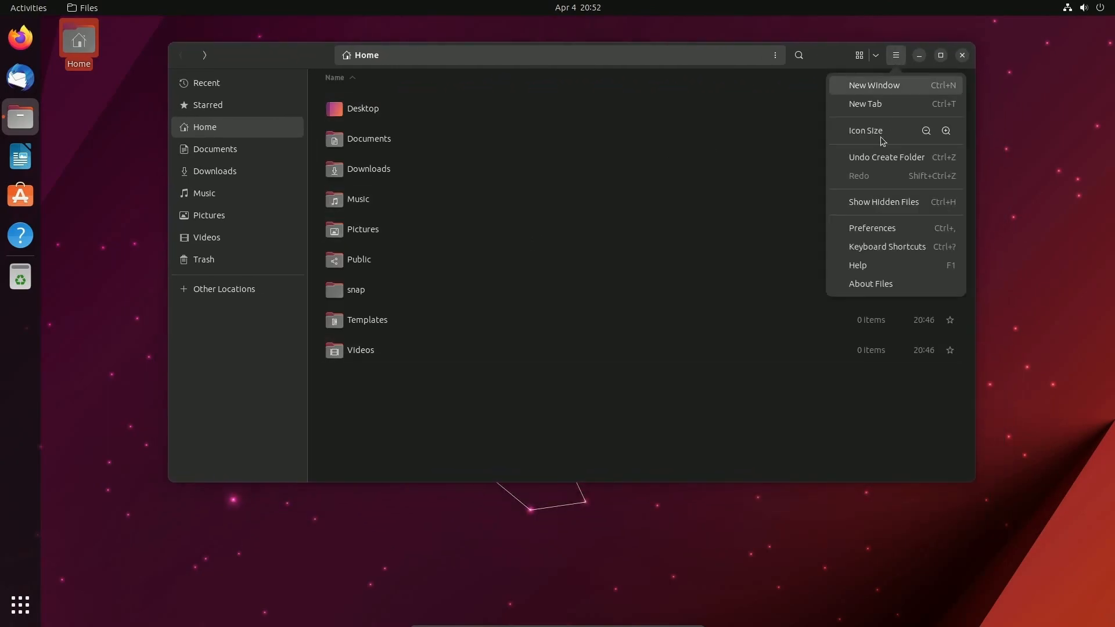
left_click(873, 228)
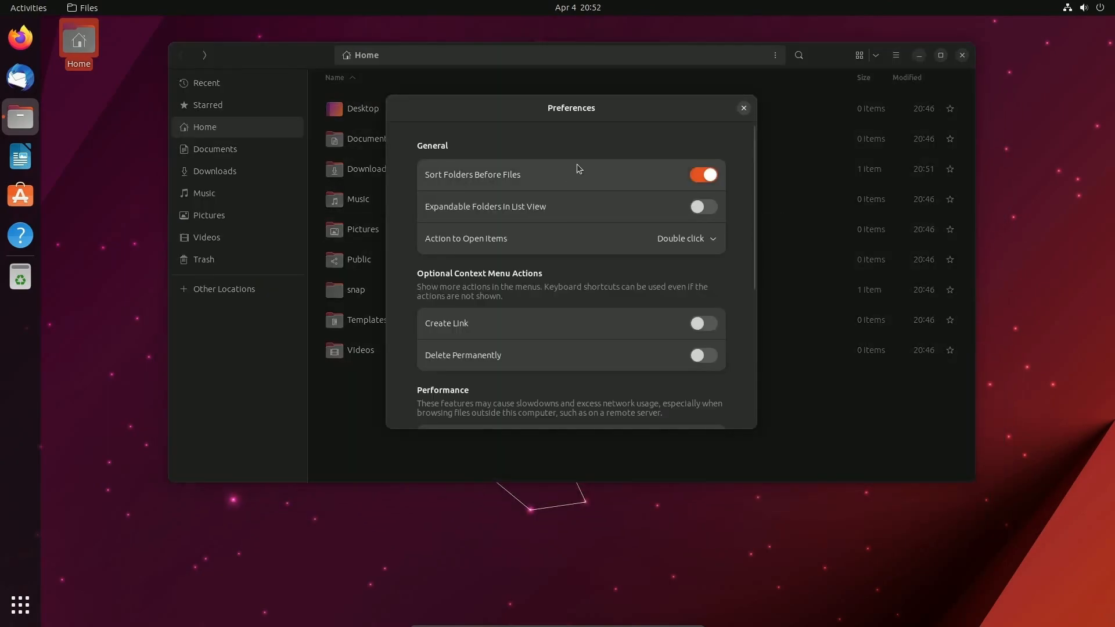
mouse_move(459, 213)
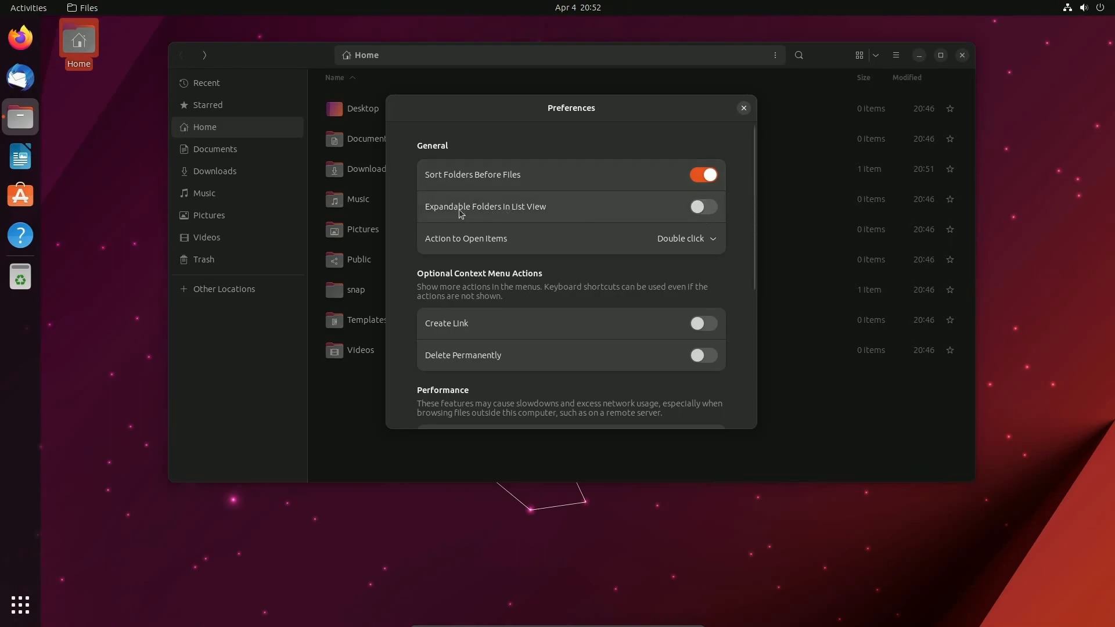
left_click(702, 207)
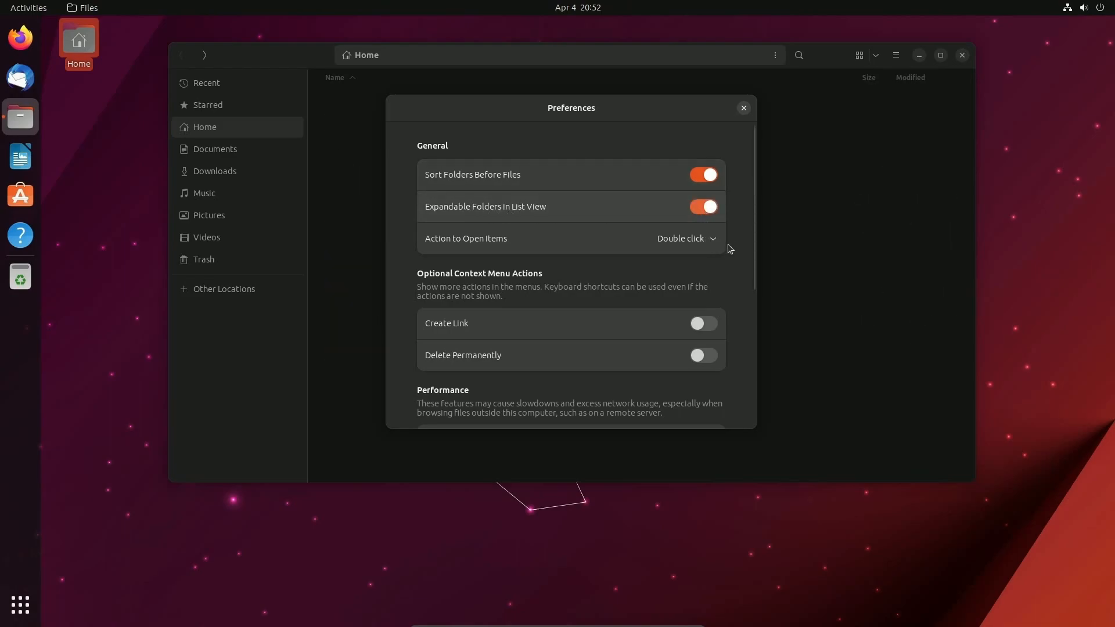
left_click(743, 107)
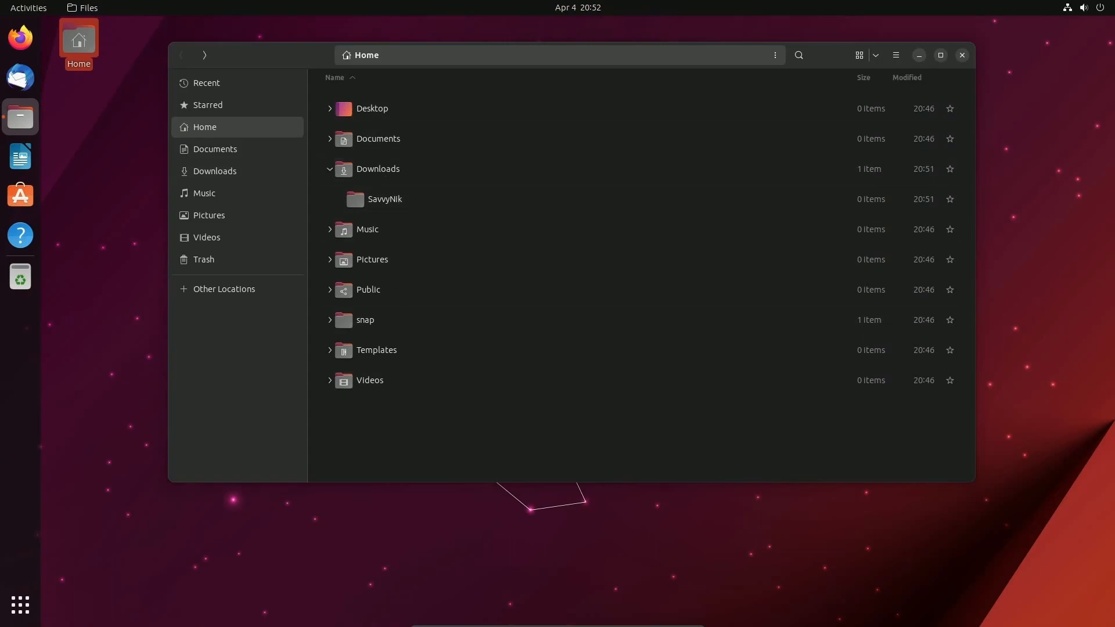
mouse_move(402, 242)
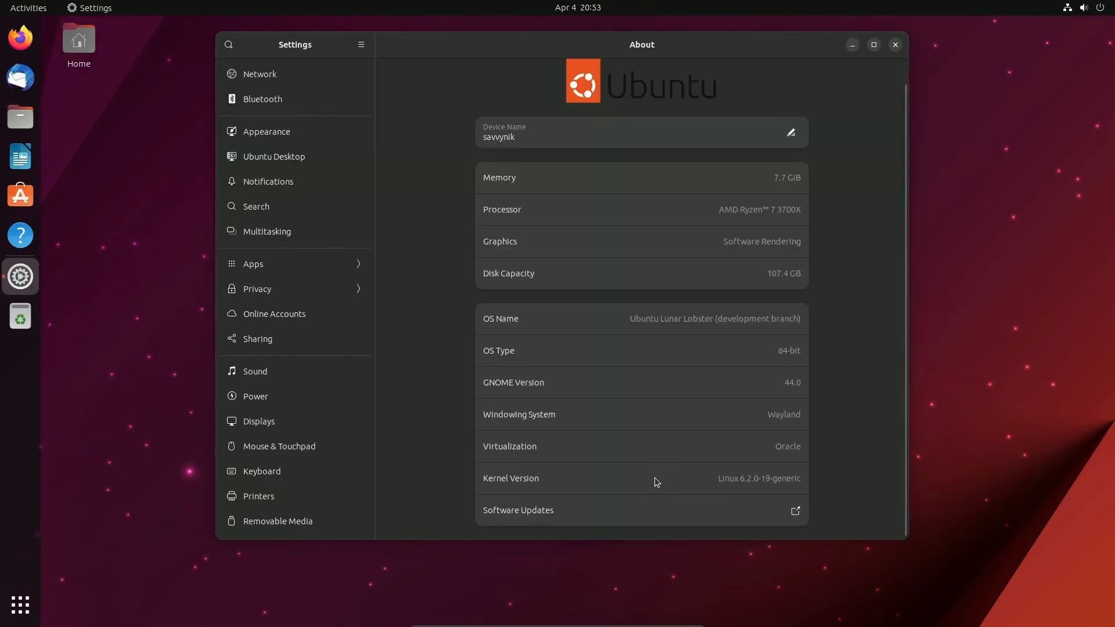
mouse_move(758, 487)
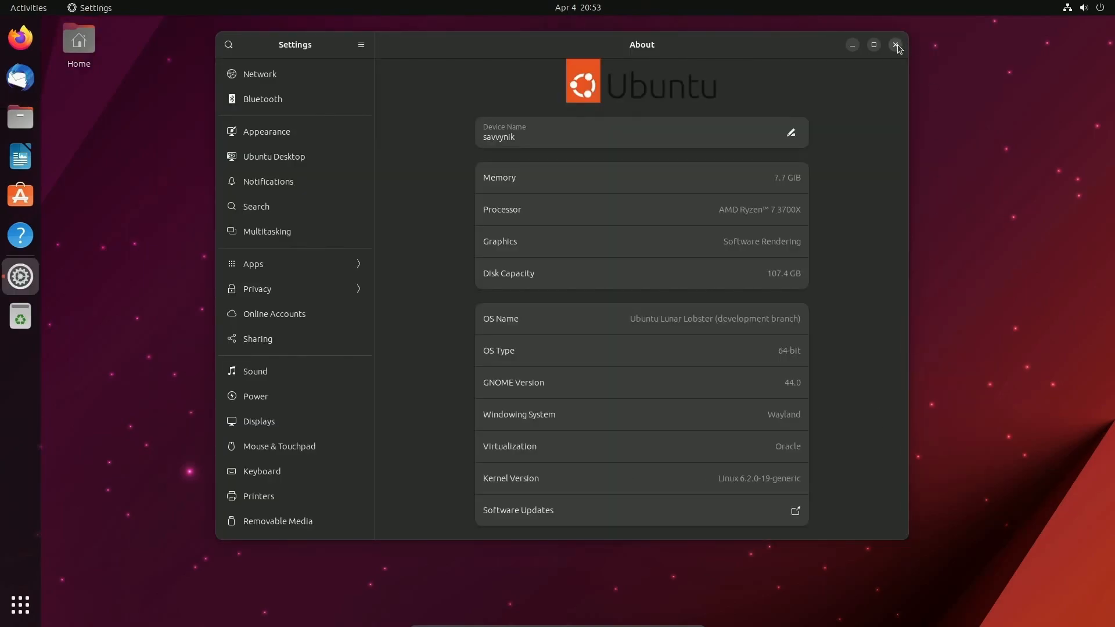
Step: Relaunch Settings via search and go to Mouse & Touchpad
left_click(896, 44)
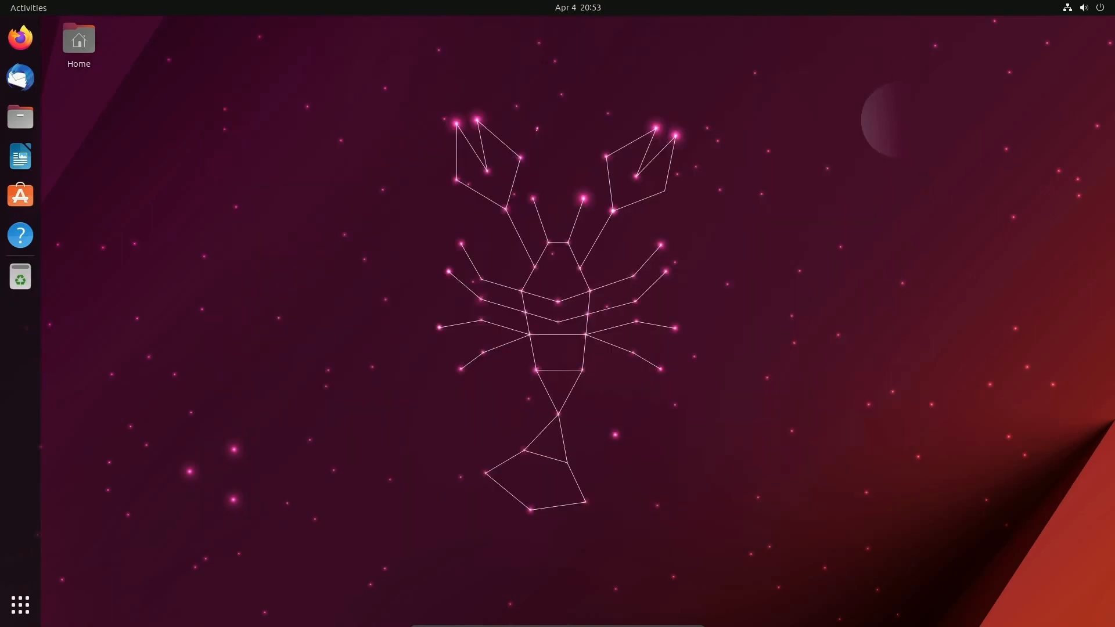
mouse_move(29, 7)
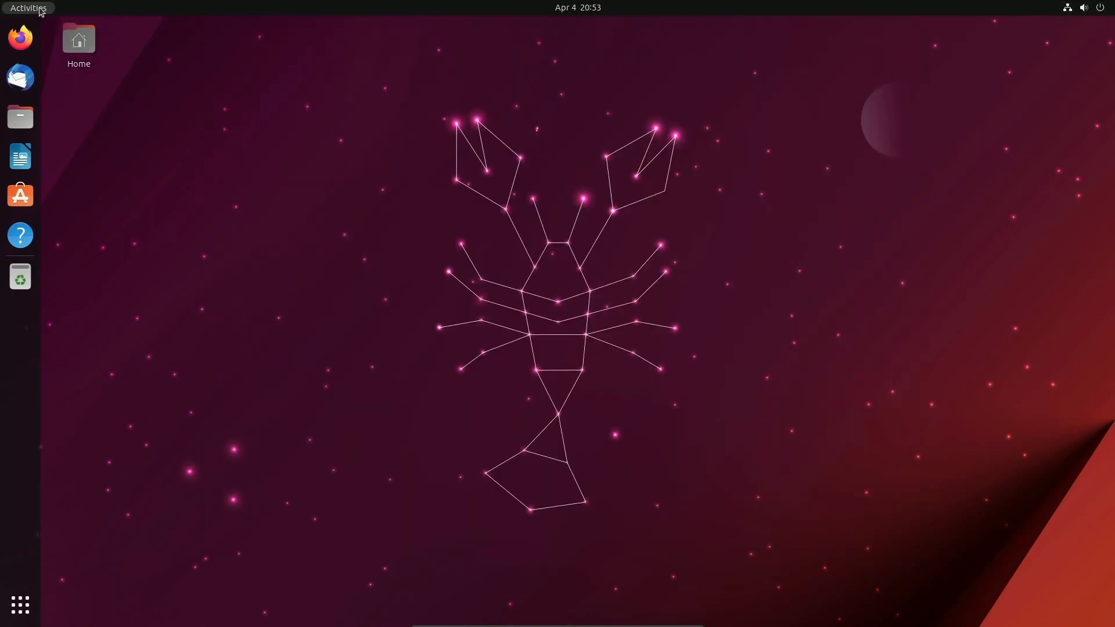
type("set")
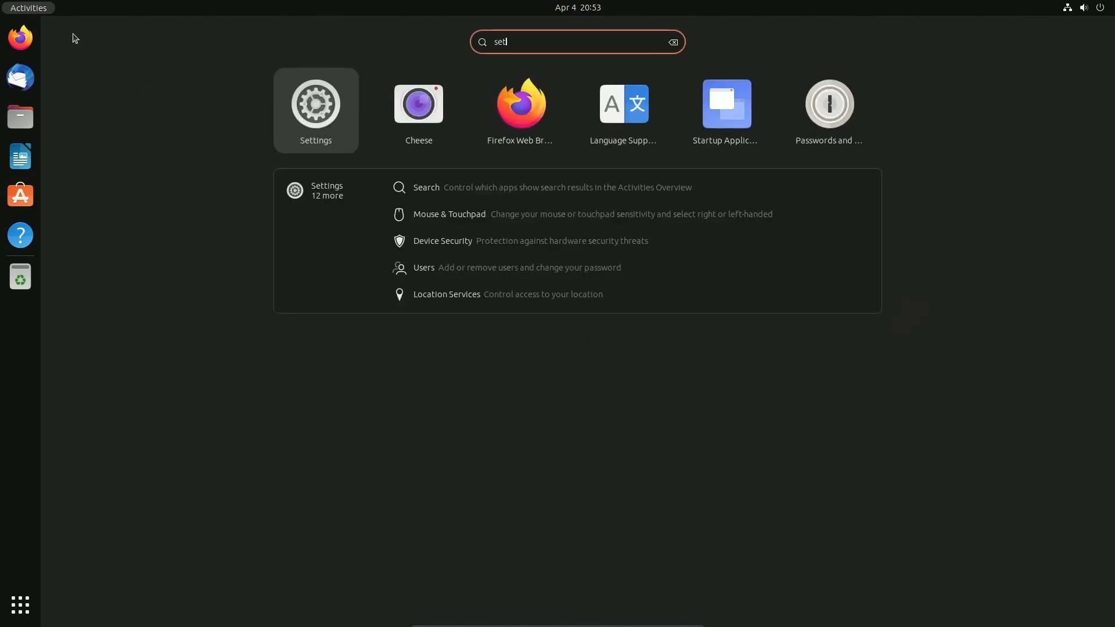
left_click(315, 103)
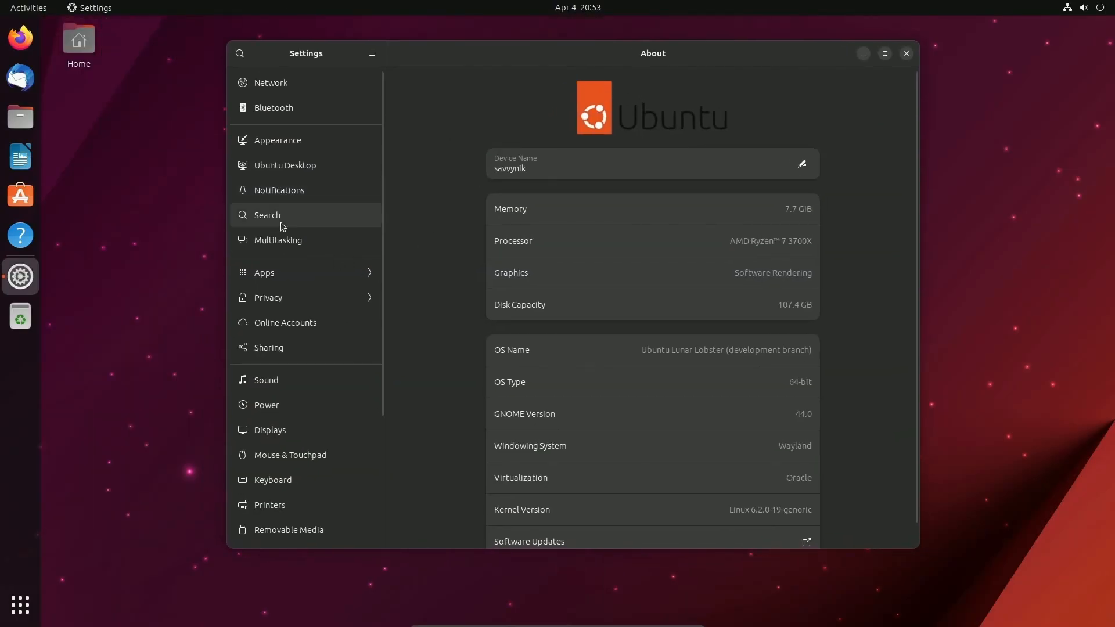
left_click(291, 454)
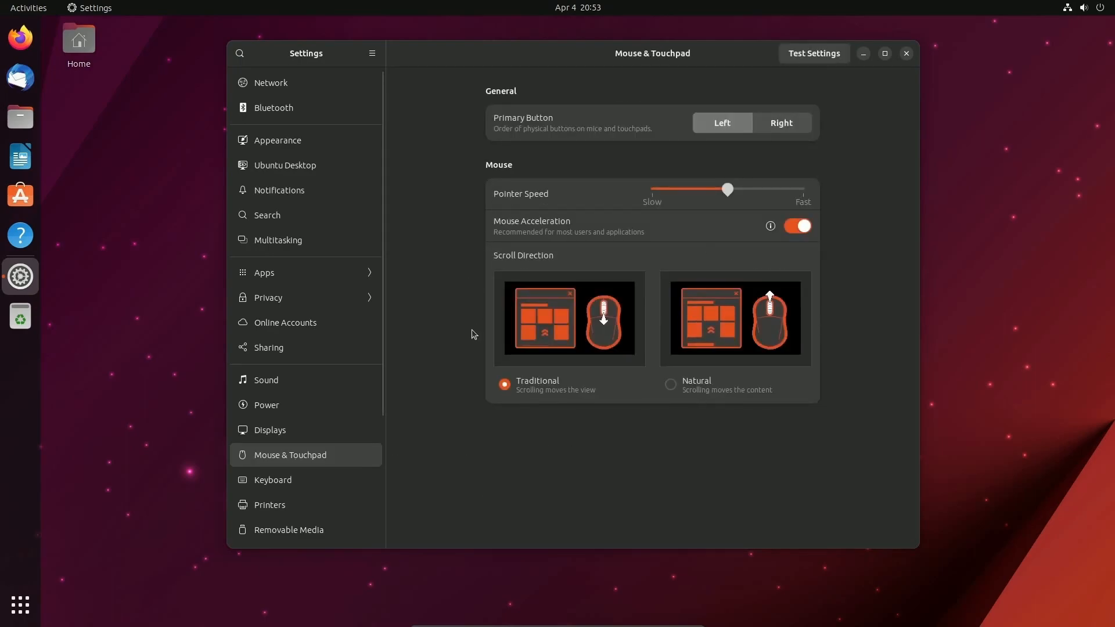
mouse_move(609, 479)
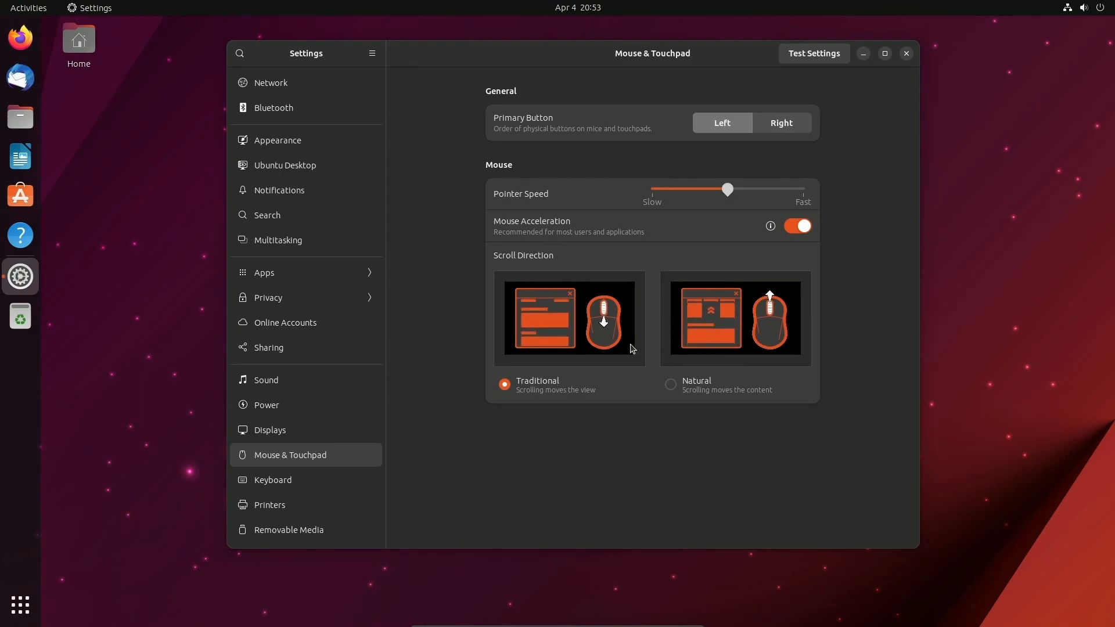
mouse_move(573, 317)
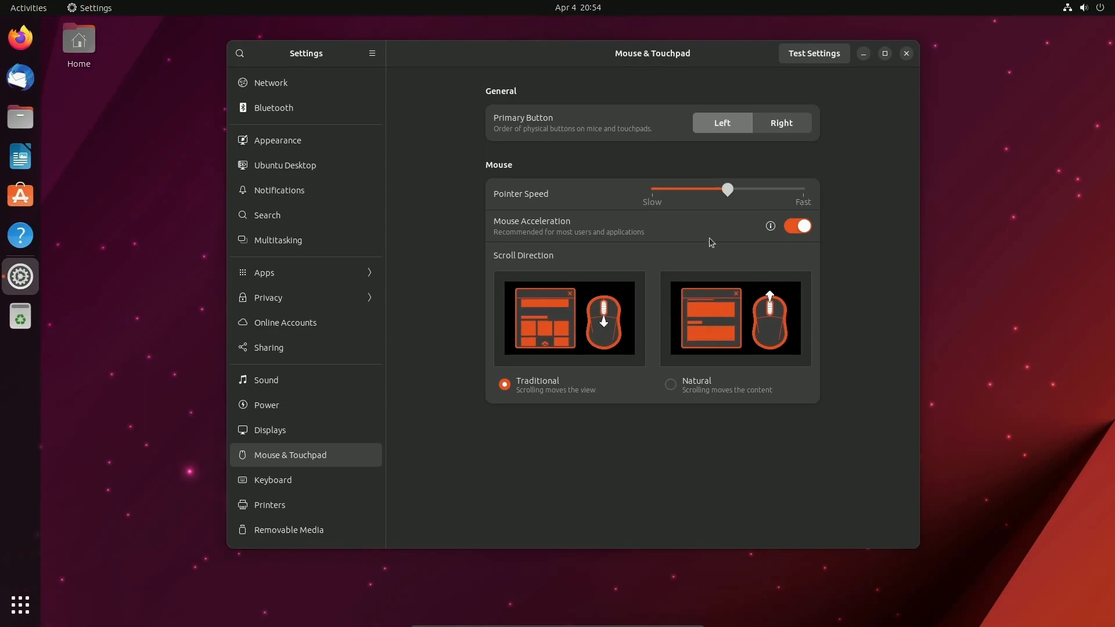
mouse_move(717, 240)
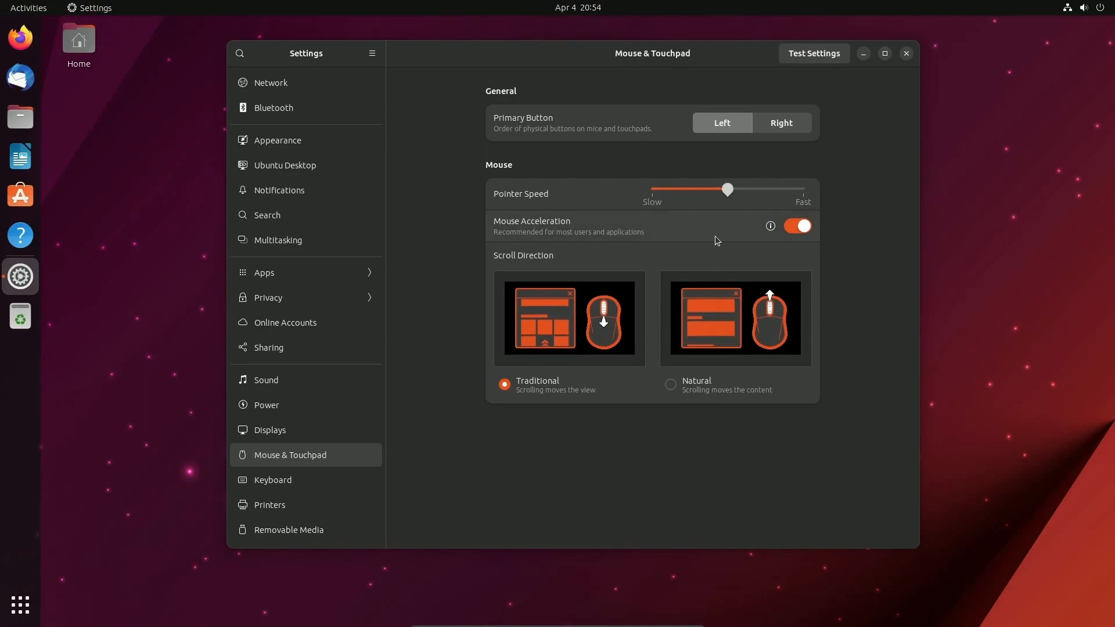
mouse_move(843, 244)
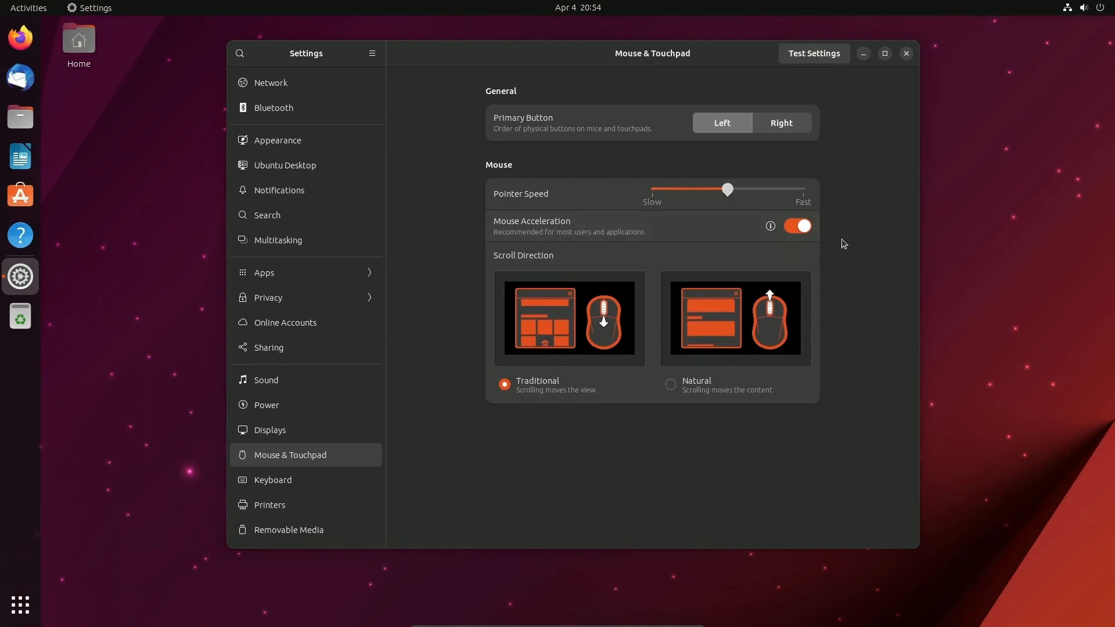
mouse_move(813, 54)
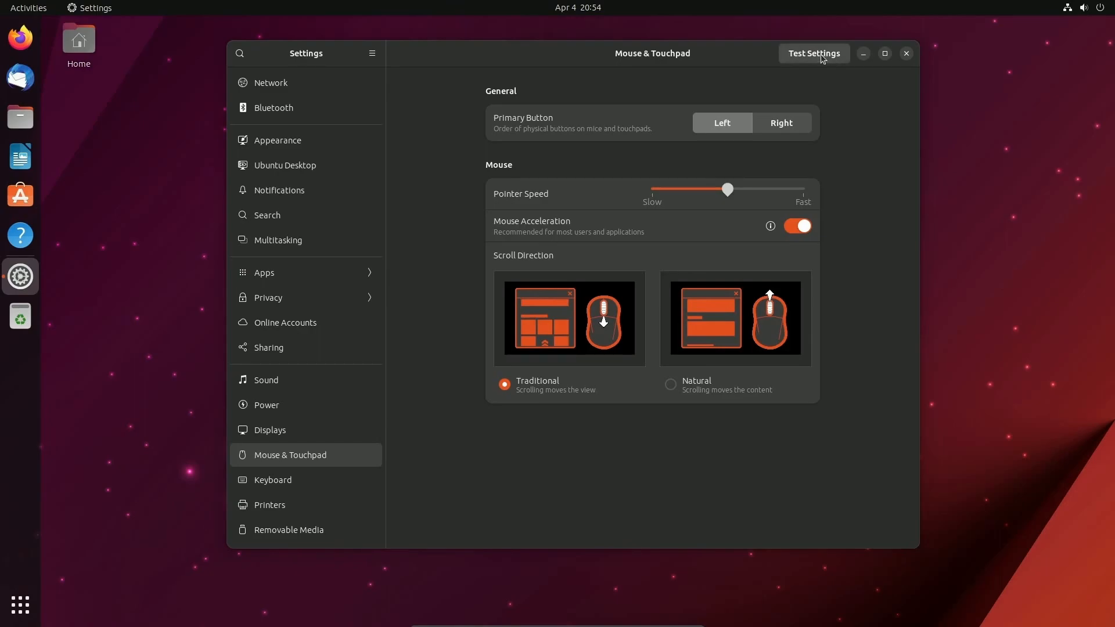
Step: Try Single Click in the Test Settings area, then close Settings
left_click(813, 54)
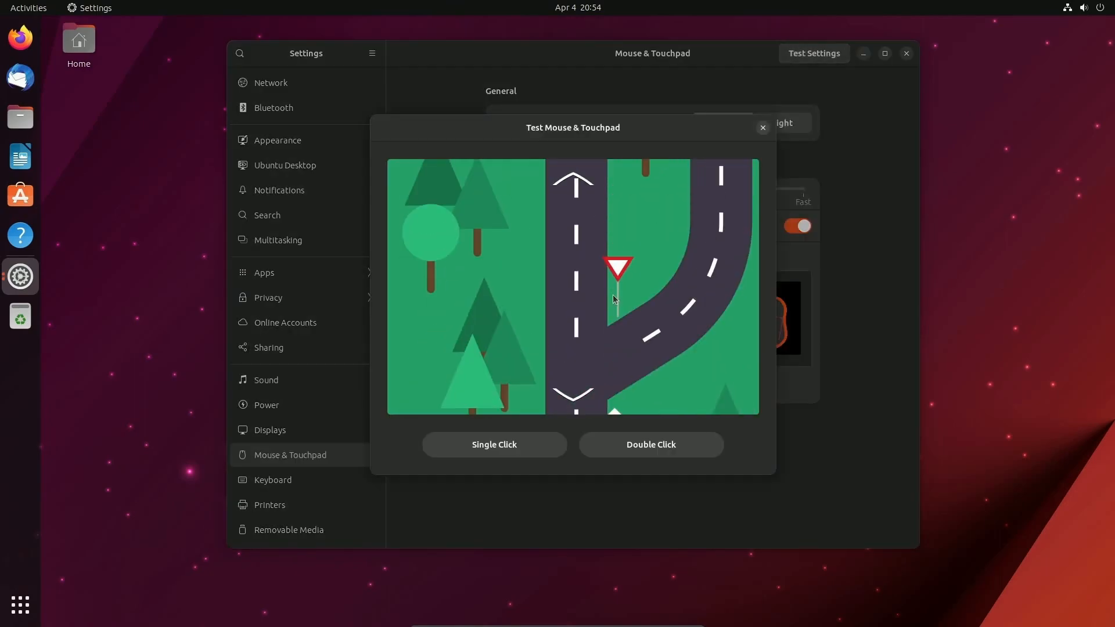
left_click(494, 444)
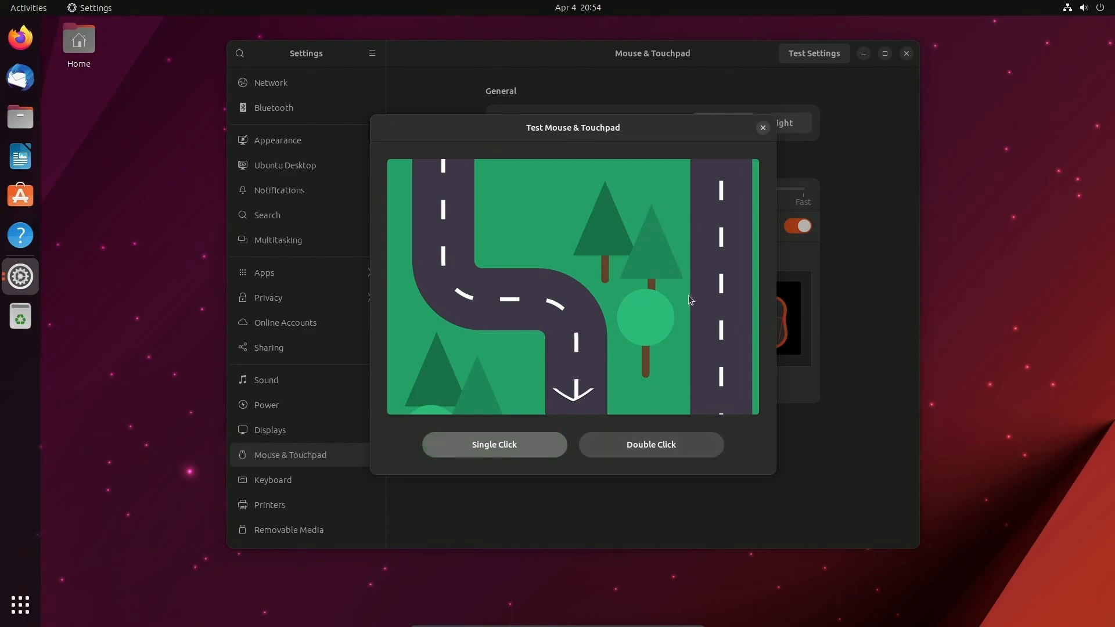
left_click(905, 53)
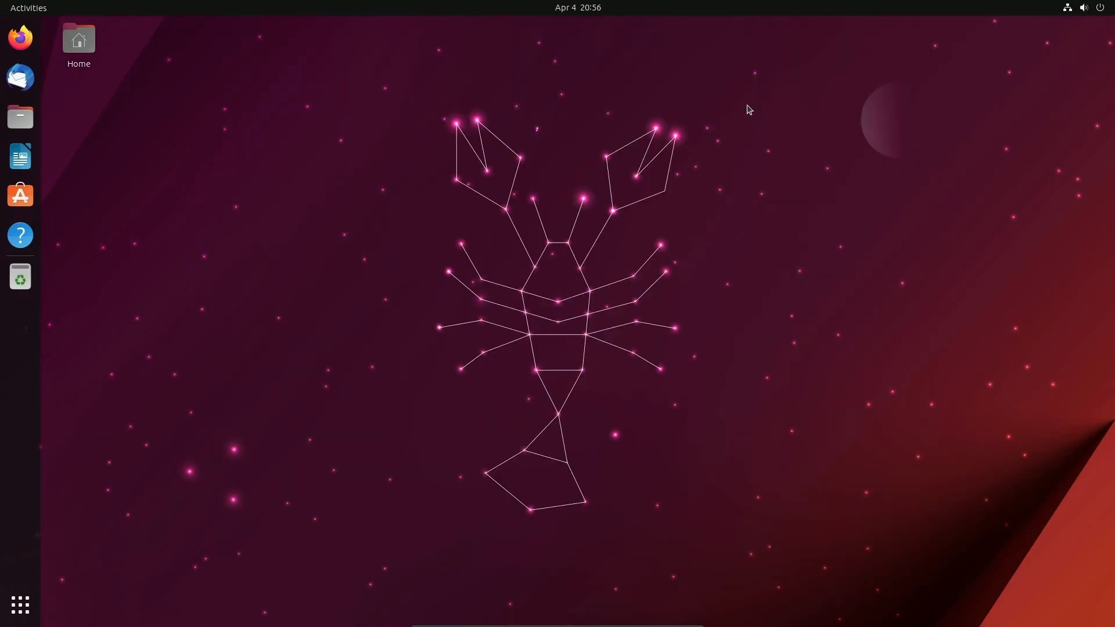
mouse_move(229, 110)
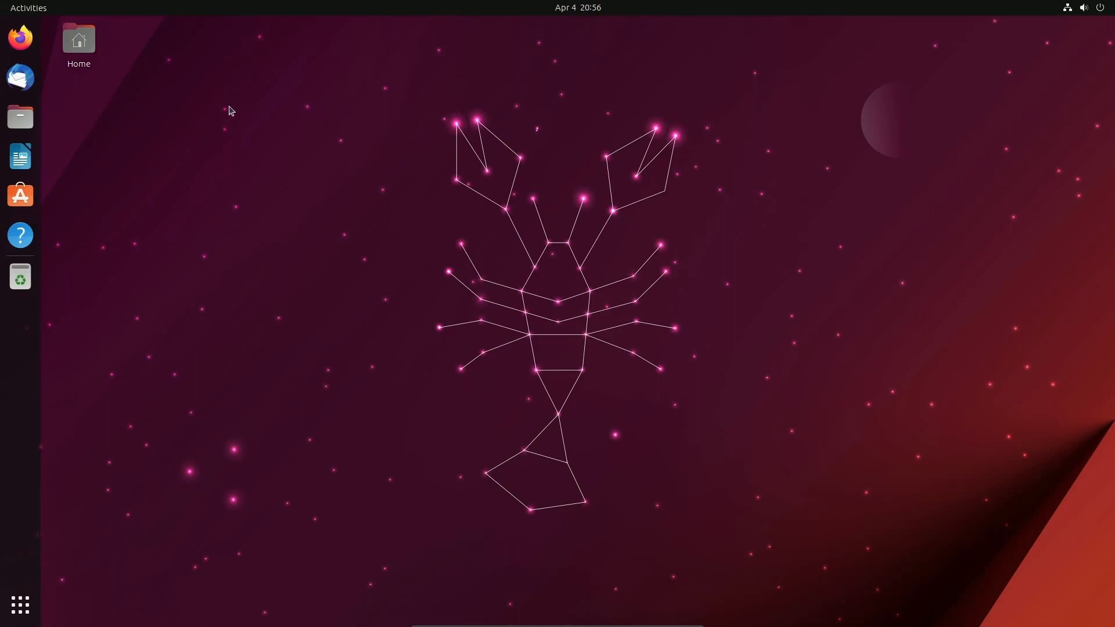
mouse_move(148, 135)
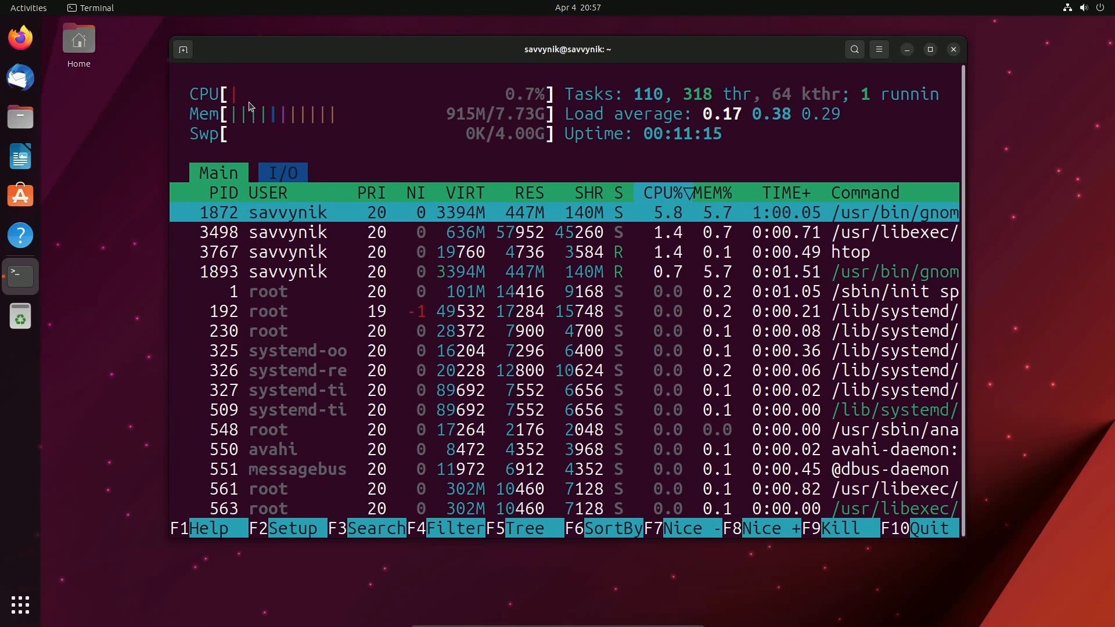
mouse_move(437, 152)
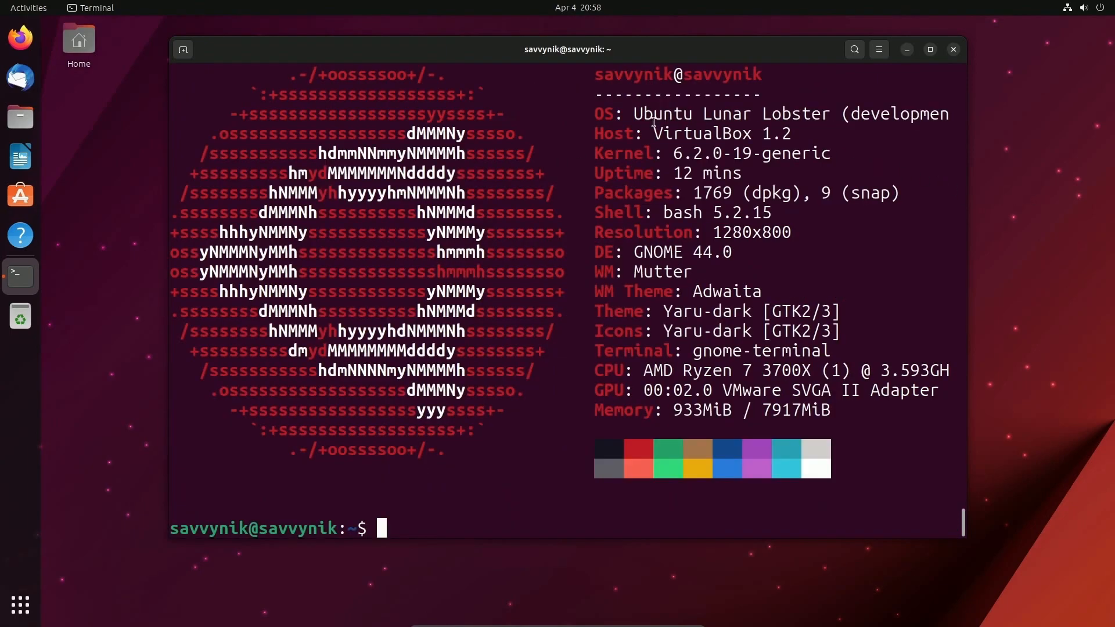
mouse_move(845, 152)
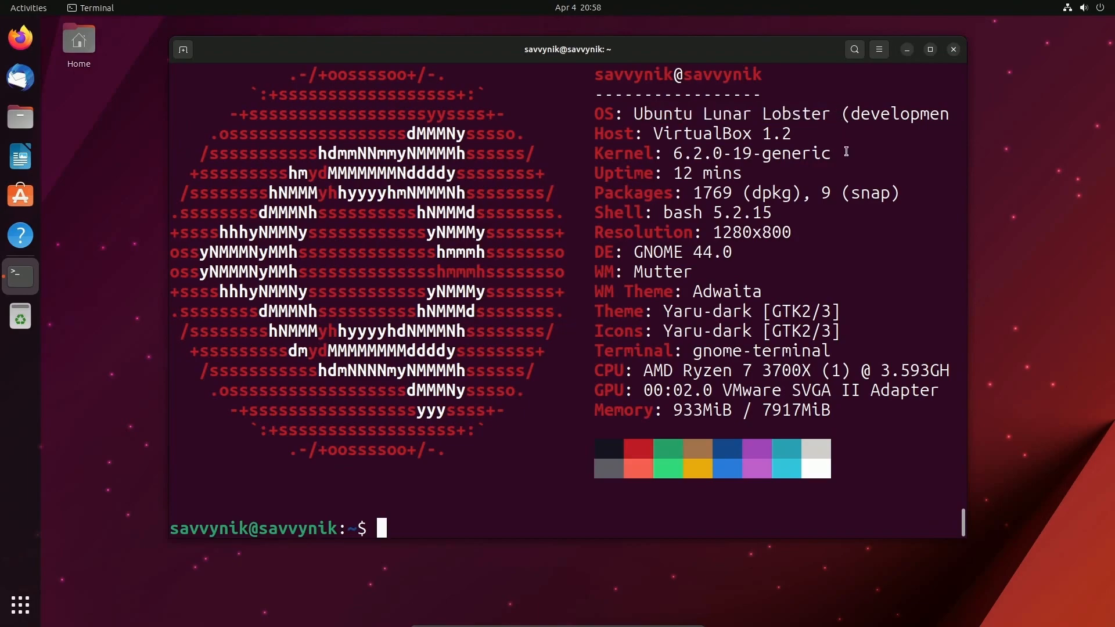
mouse_move(602, 153)
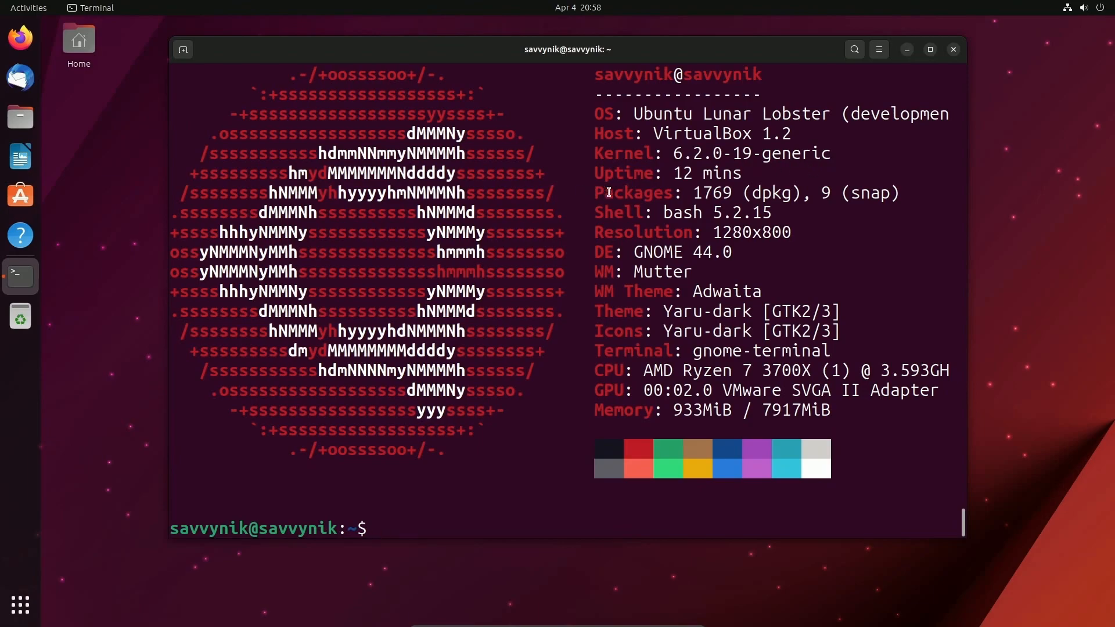
mouse_move(761, 193)
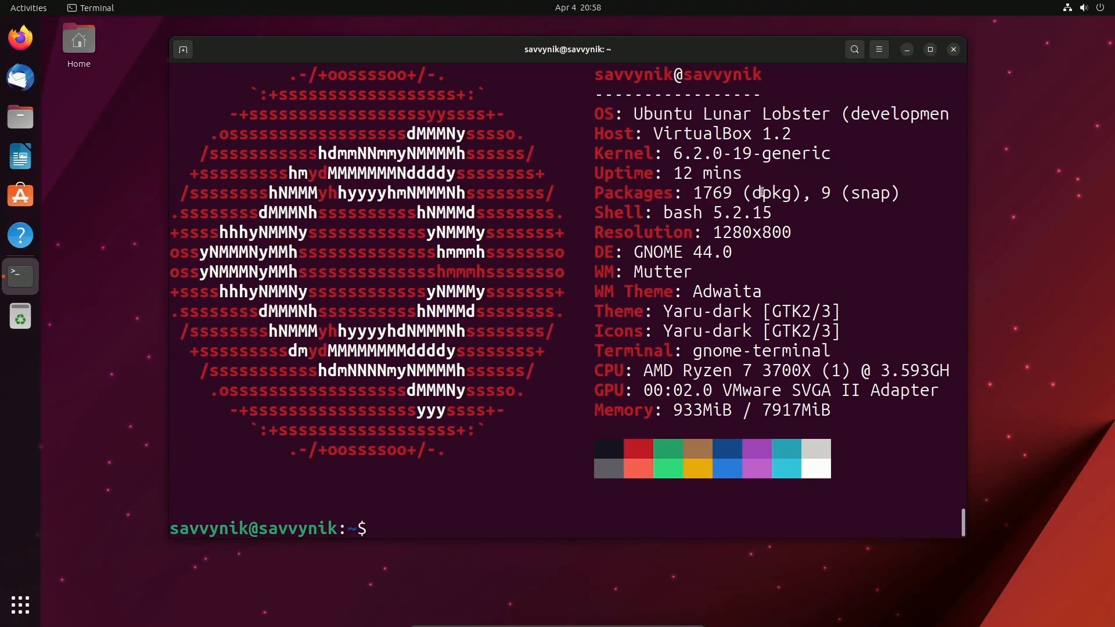
mouse_move(834, 199)
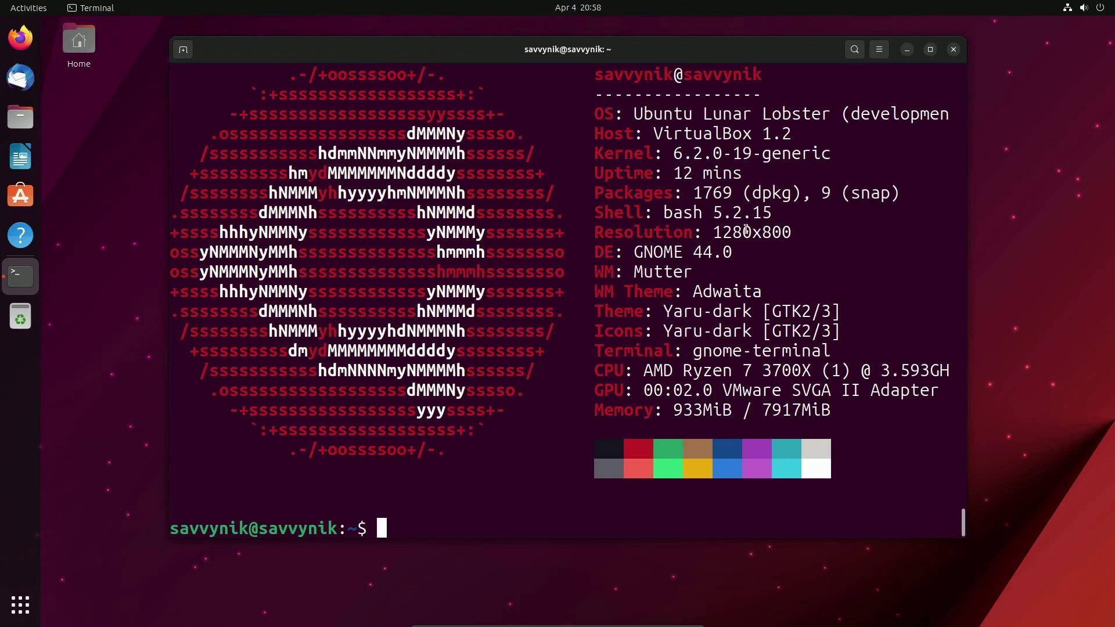
Step: Highlight entries in the neofetch output, such as Mutter, and close the terminal
double_click(679, 251)
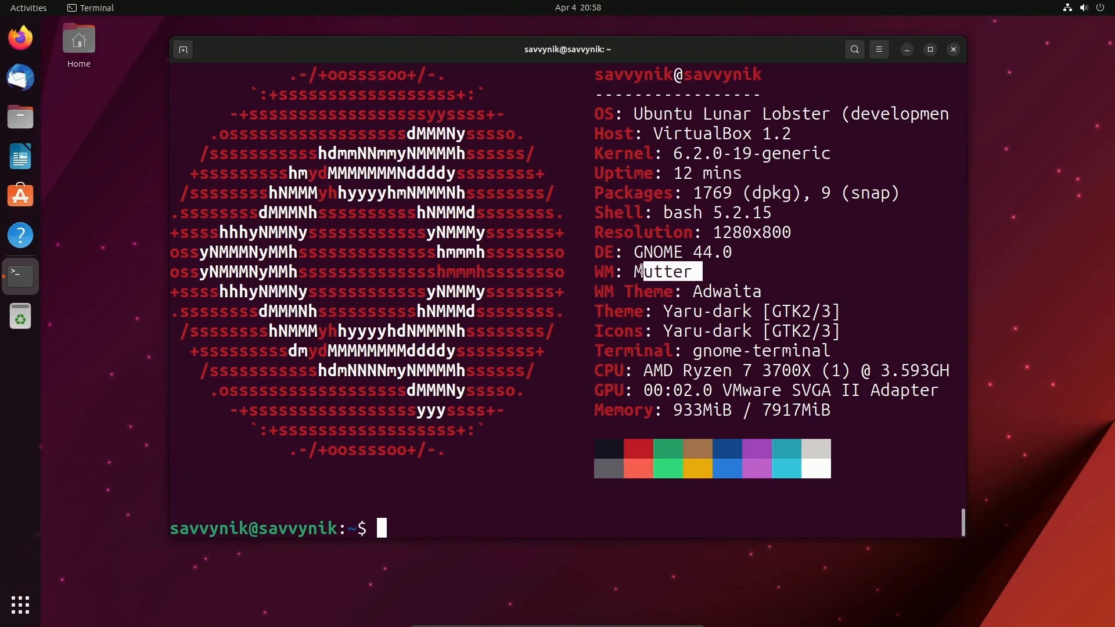
mouse_move(779, 292)
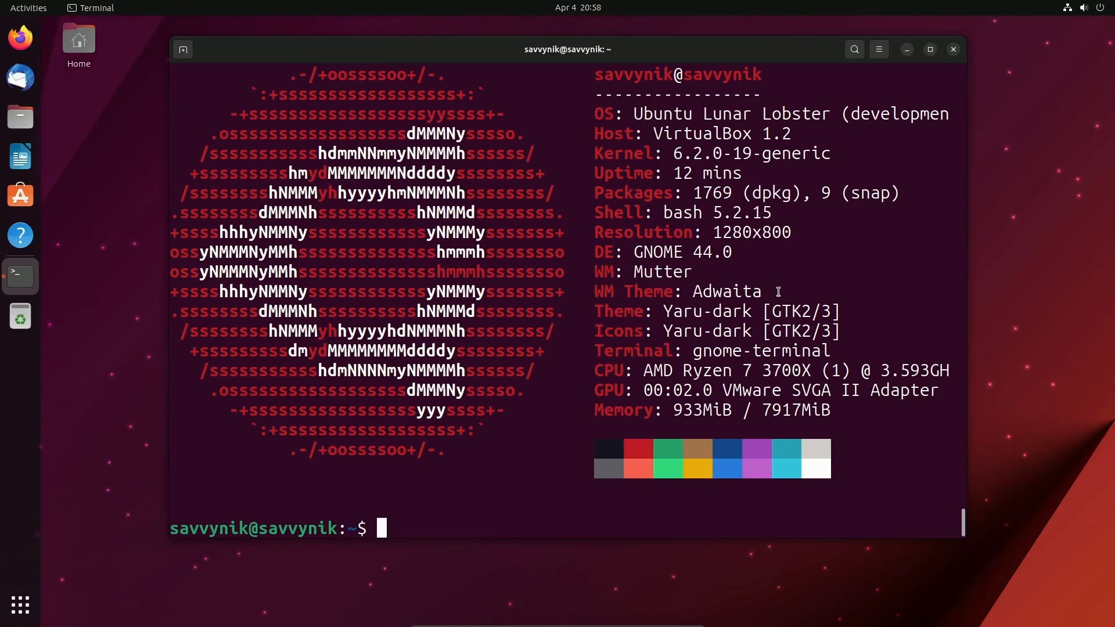
double_click(706, 311)
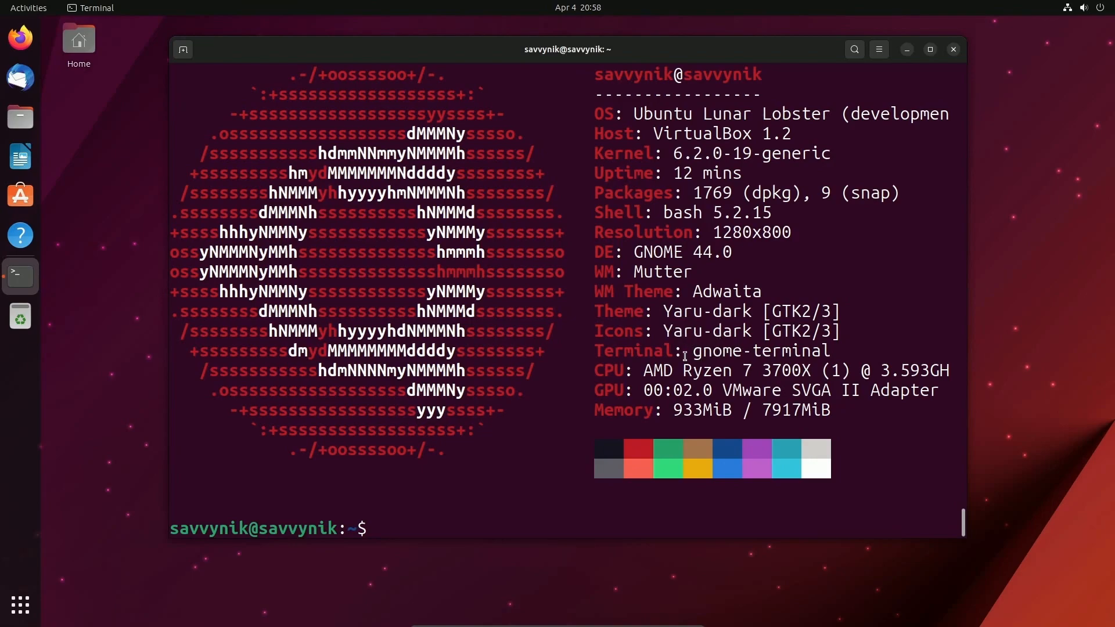
mouse_move(941, 130)
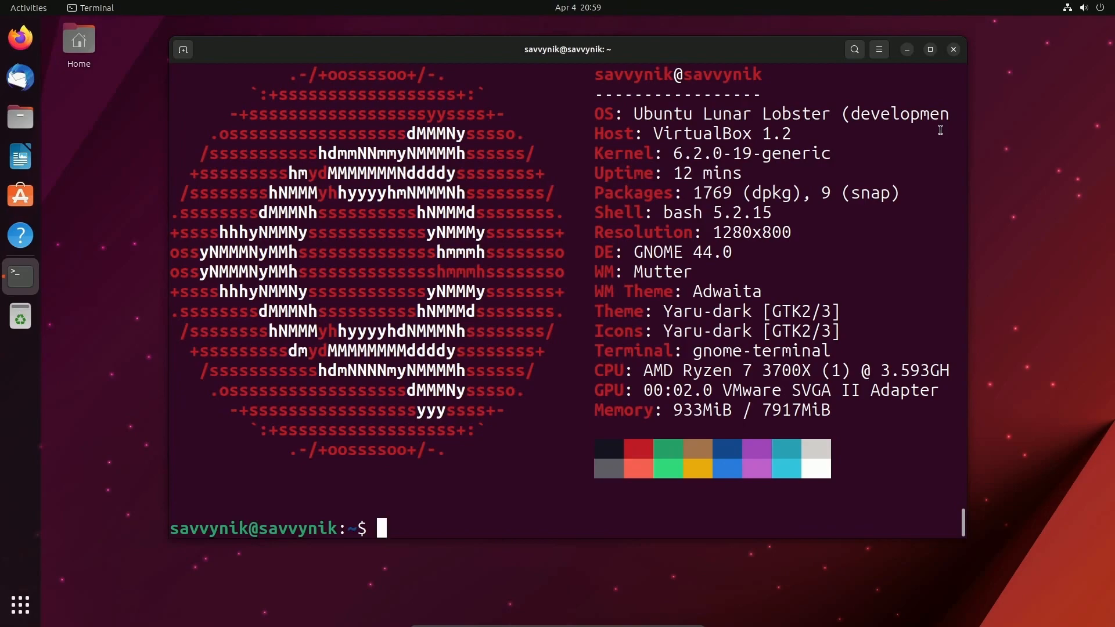
mouse_move(739, 418)
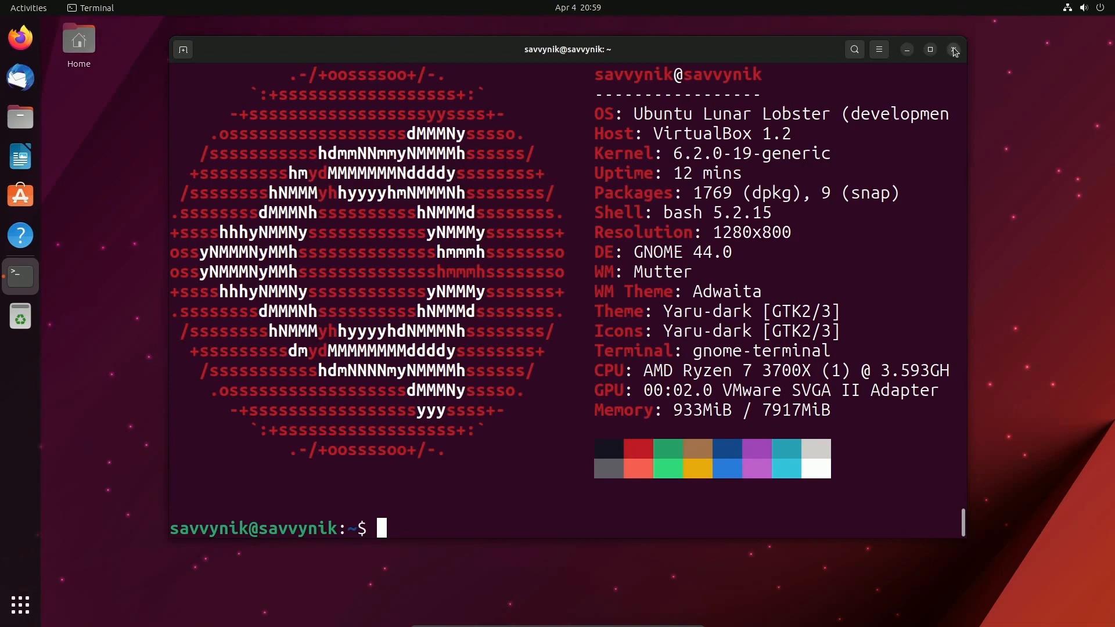
left_click(954, 49)
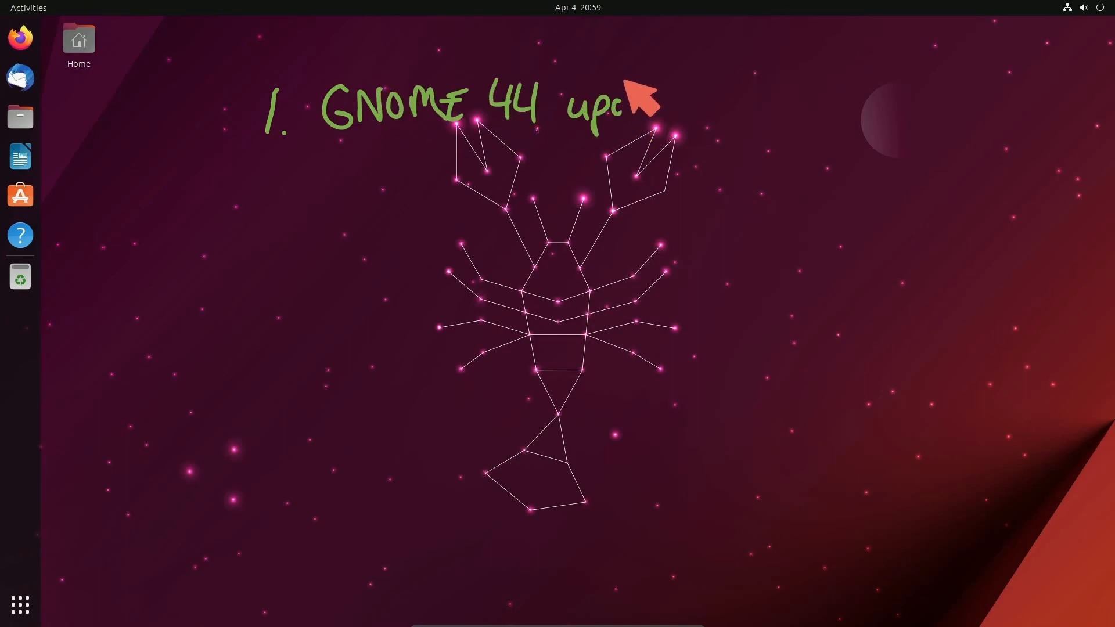
mouse_move(374, 178)
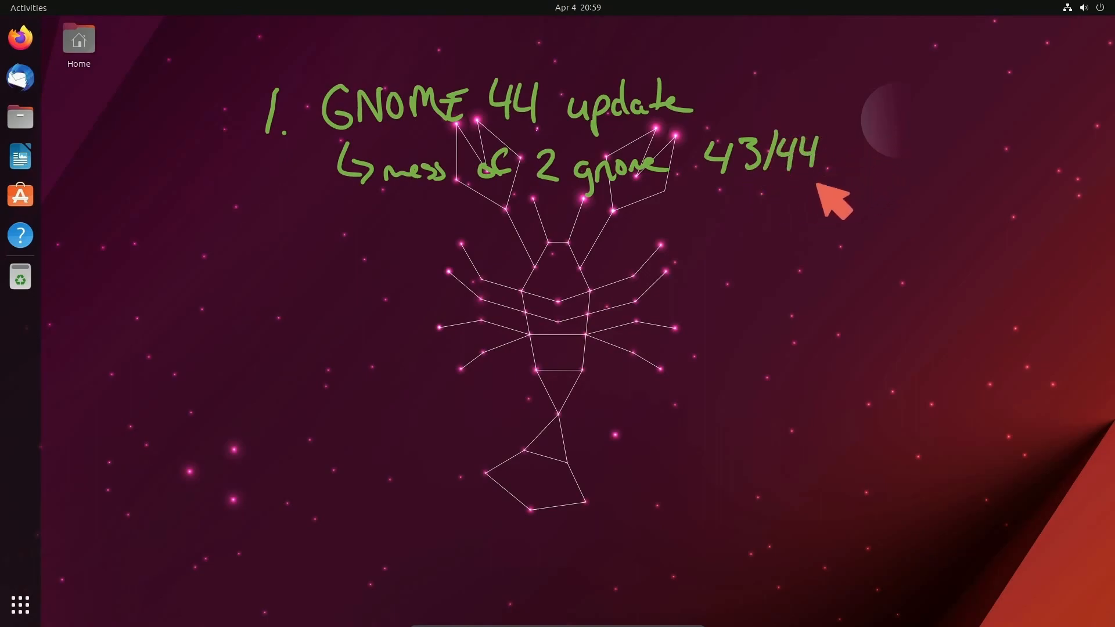
mouse_move(300, 253)
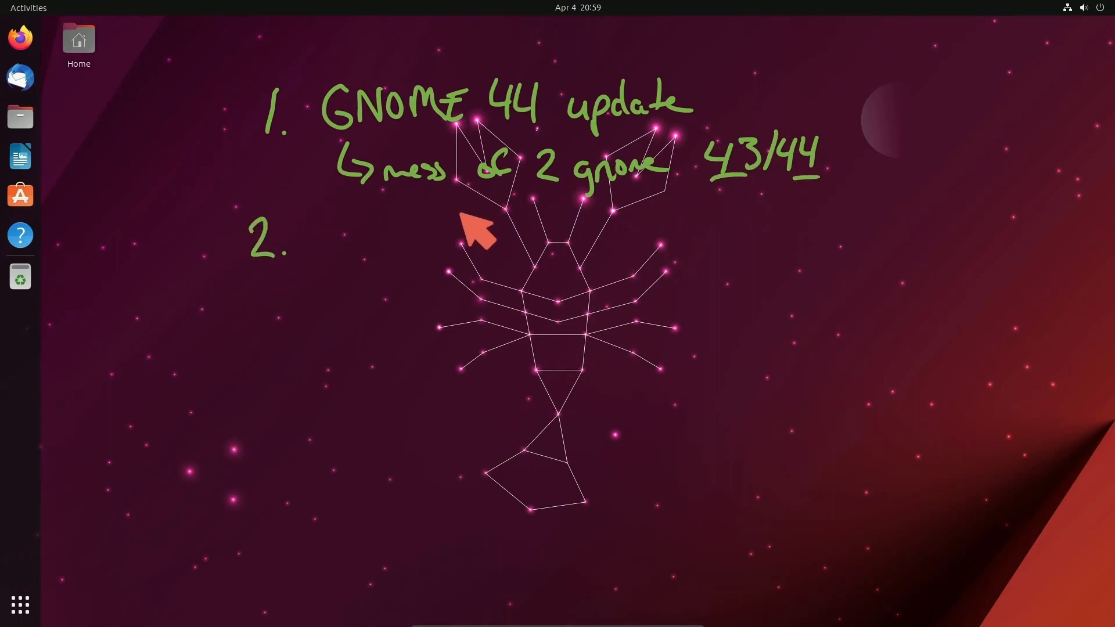
mouse_move(349, 281)
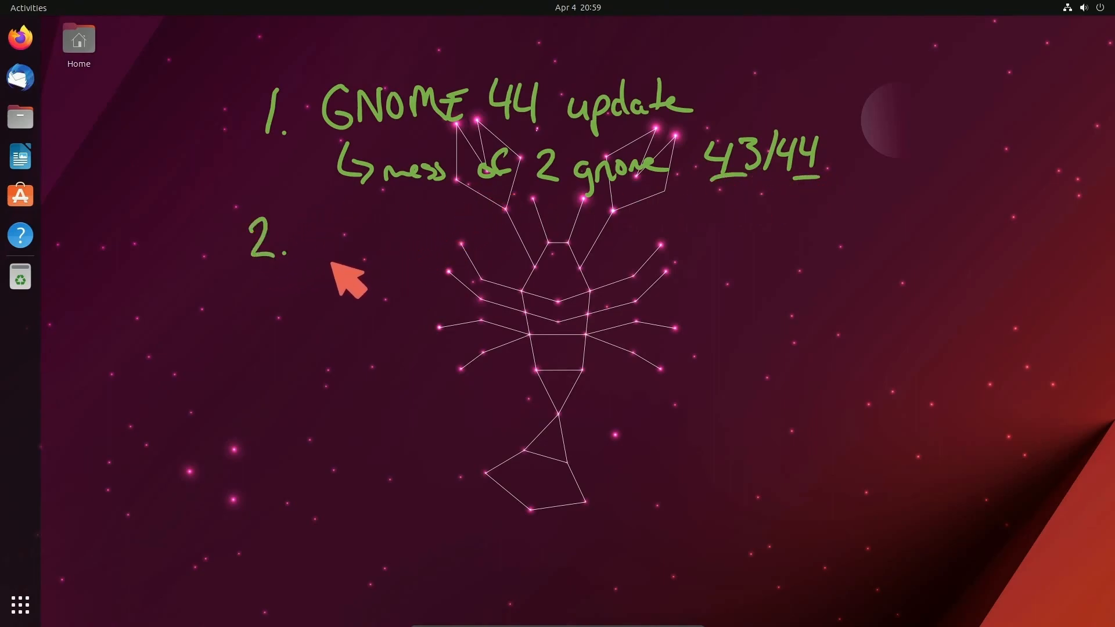
mouse_move(363, 246)
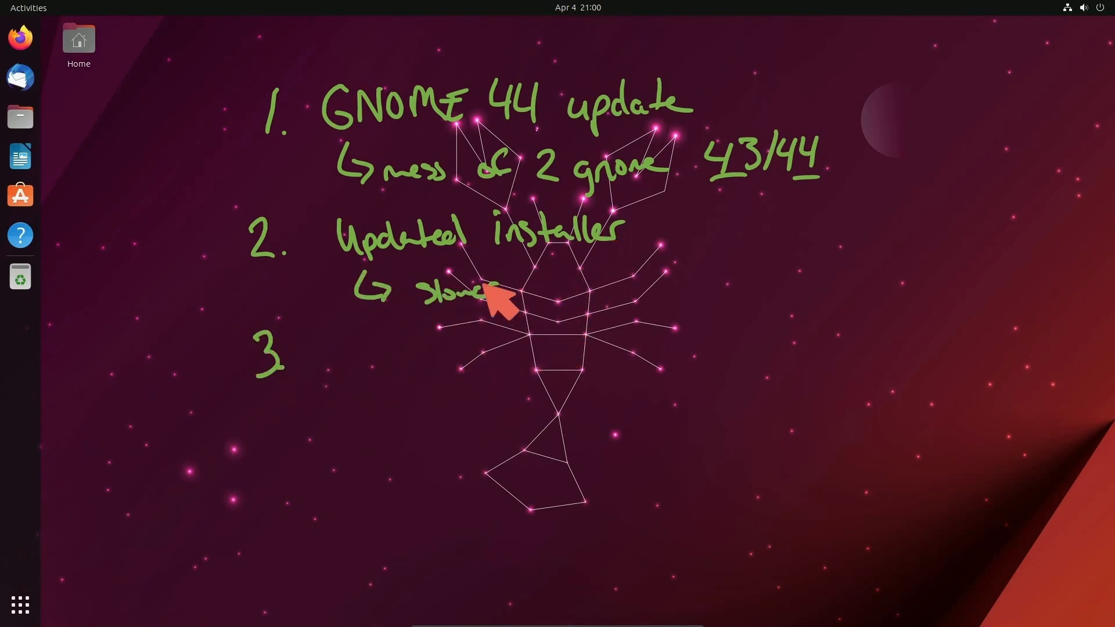
mouse_move(306, 342)
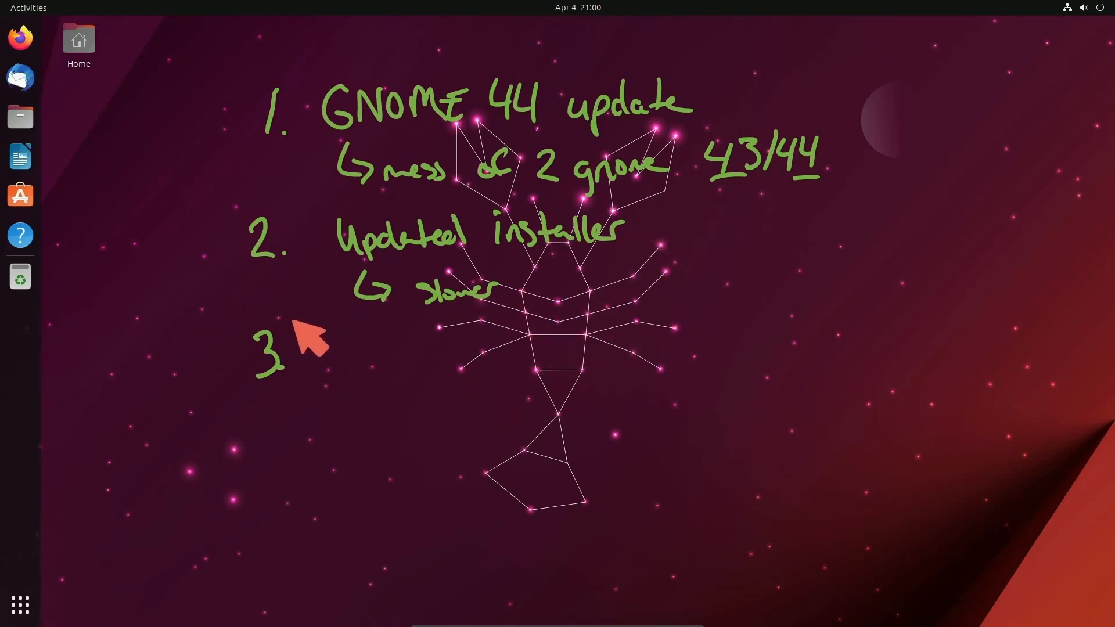
mouse_move(358, 381)
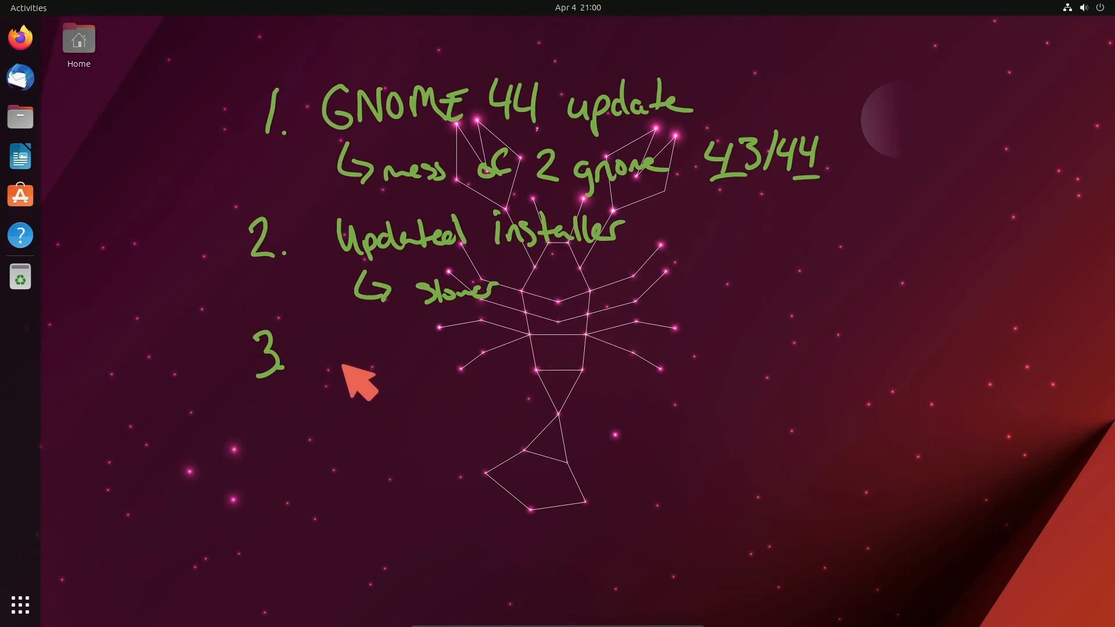
mouse_move(349, 361)
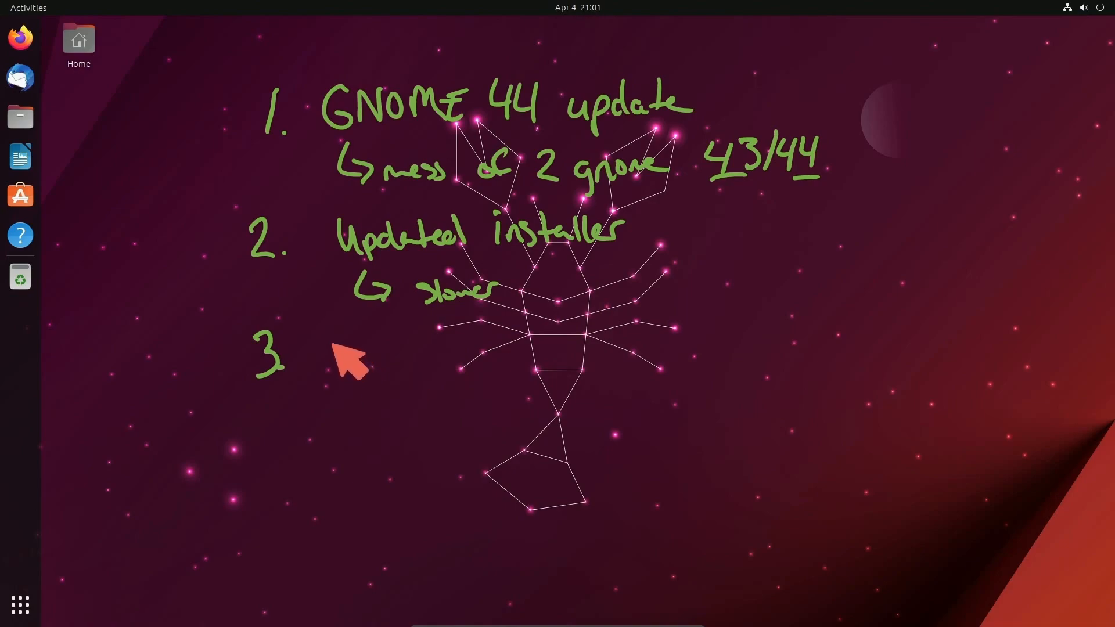